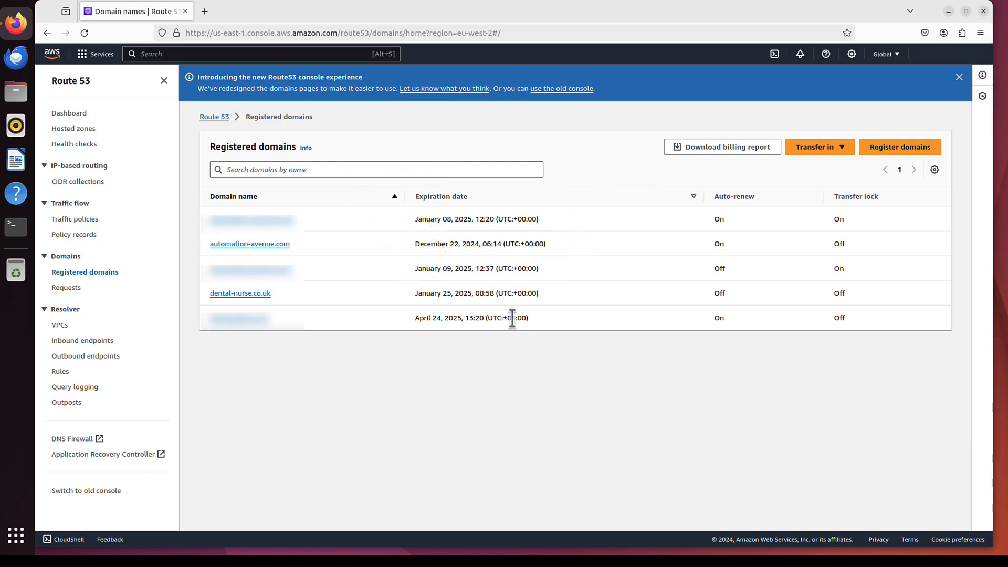
{"action": "mouse_move", "coordinate": [166, 286]}
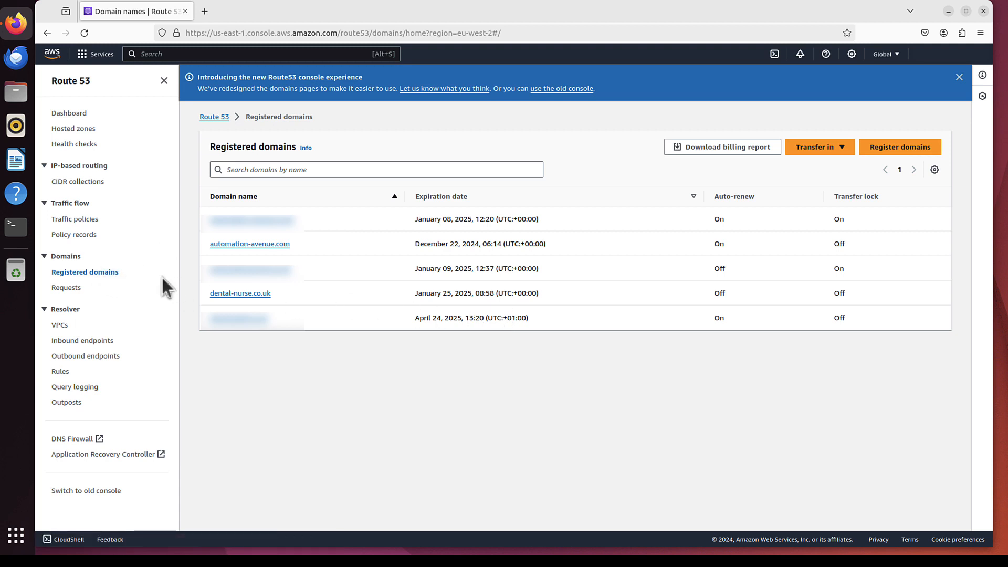
Step: Duplicate the current Route 53 browser tab into a second tab
{"action": "double_click", "coordinate": [250, 244]}
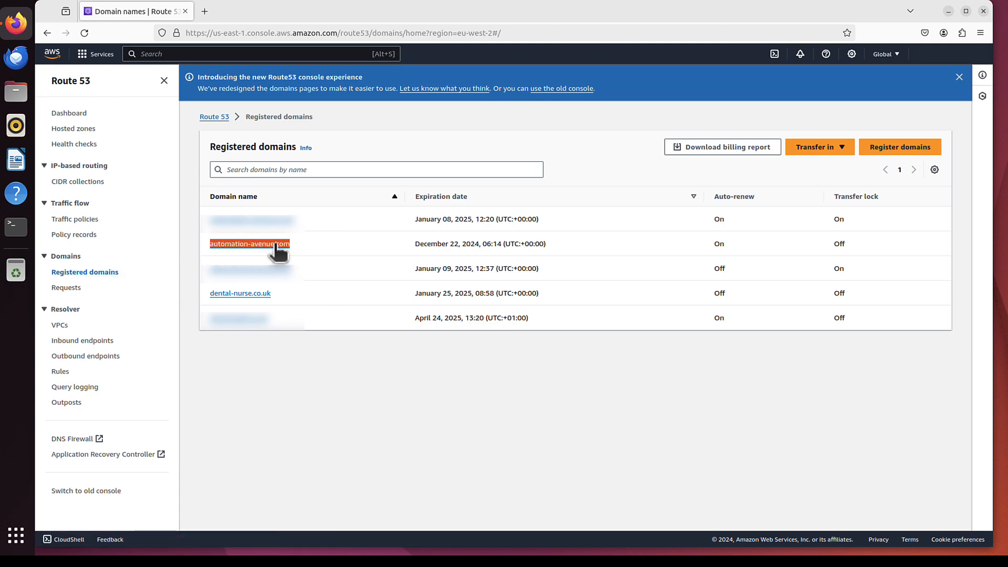
{"action": "mouse_move", "coordinate": [270, 303]}
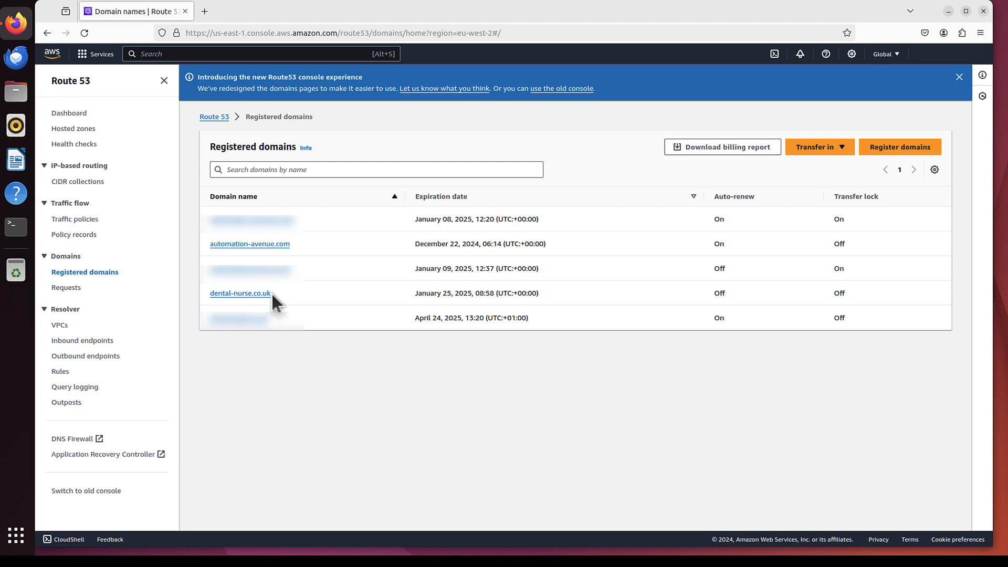
{"action": "mouse_move", "coordinate": [293, 304]}
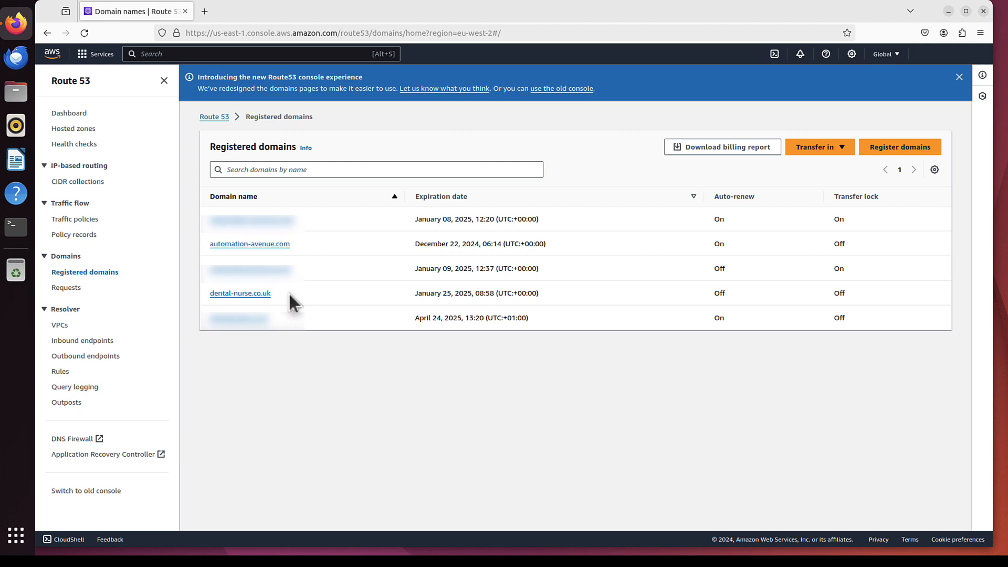
{"action": "mouse_move", "coordinate": [289, 305]}
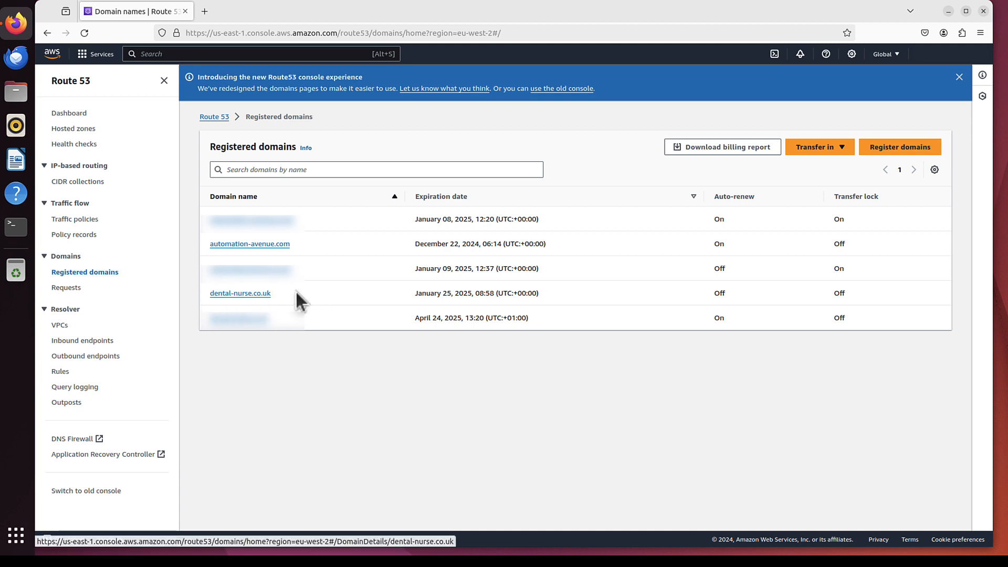
{"action": "mouse_move", "coordinate": [276, 306]}
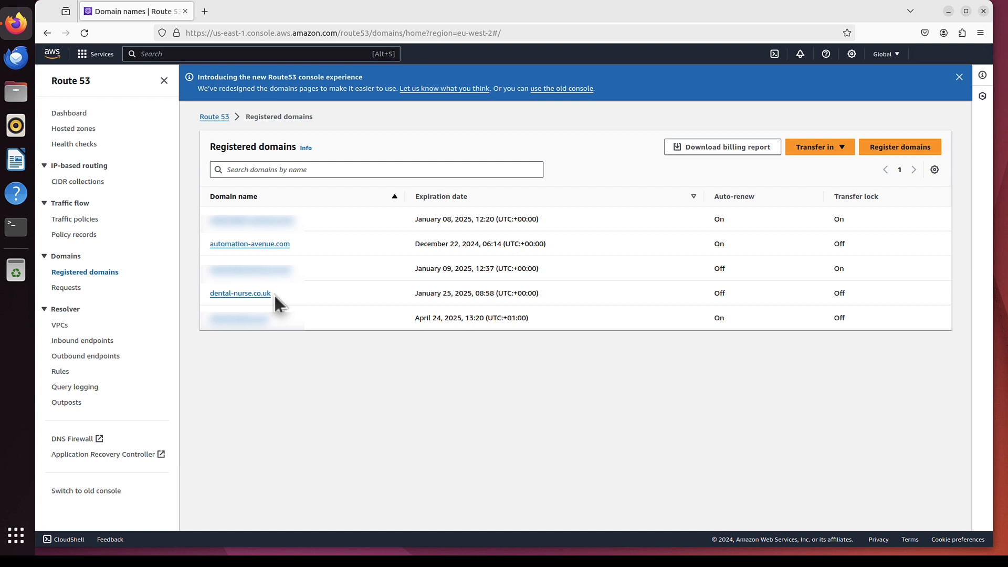
{"action": "mouse_move", "coordinate": [327, 323]}
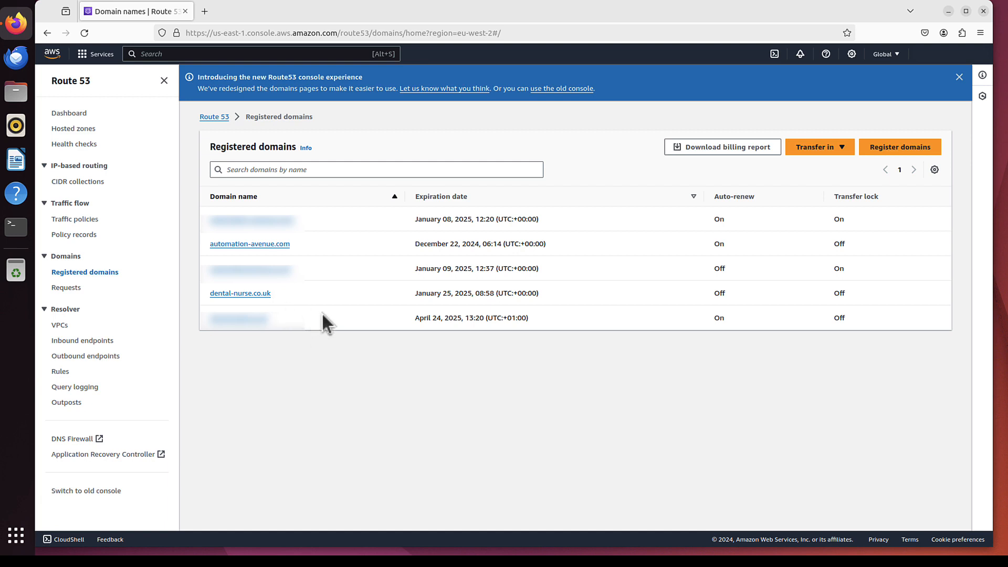
{"action": "right_click", "coordinate": [135, 10]}
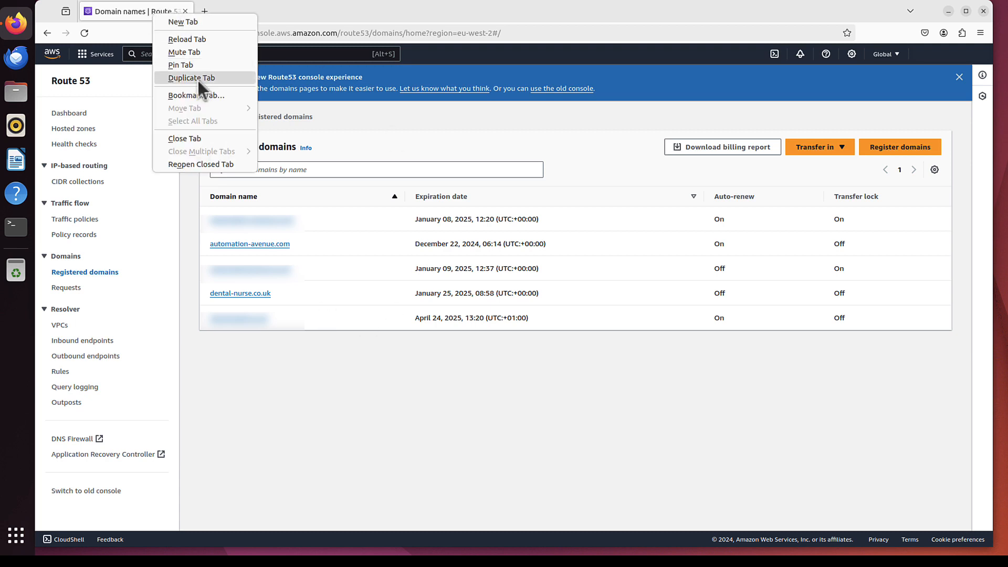
{"action": "left_click", "coordinate": [189, 77]}
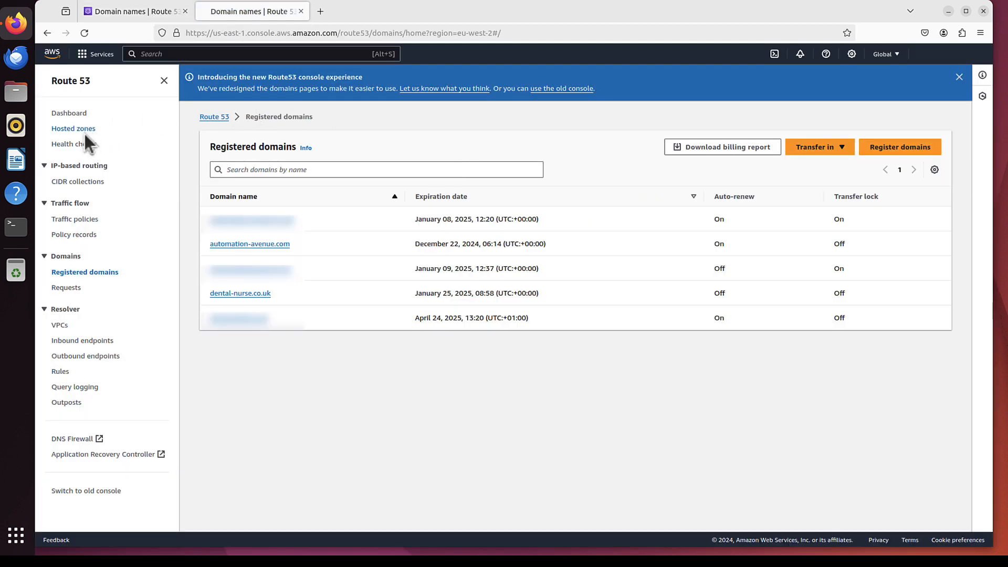
Step: Open the dental-nurse.co.uk hosted zone showing its NS and SOA records
{"action": "left_click", "coordinate": [74, 129]}
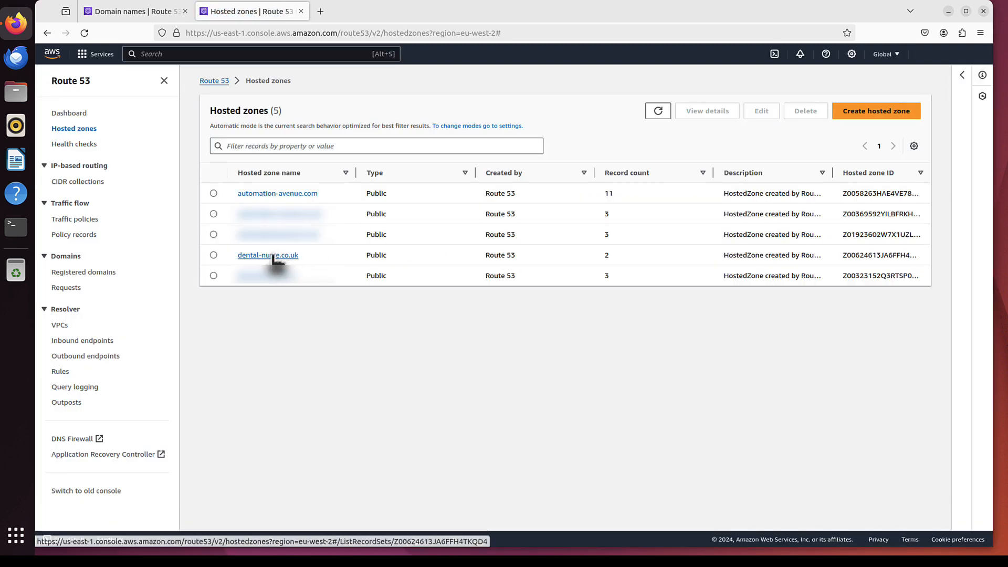
{"action": "left_click", "coordinate": [268, 254]}
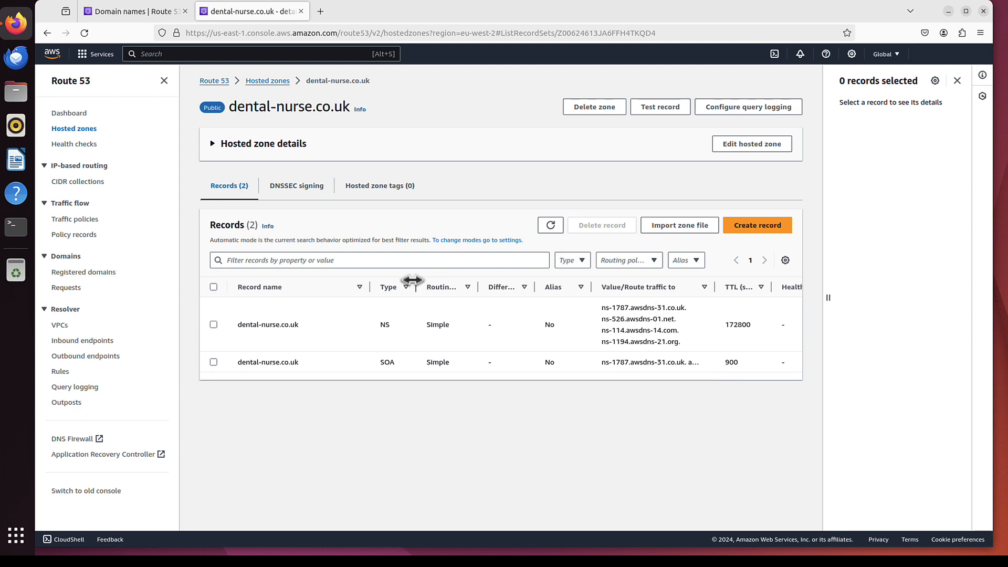
{"action": "mouse_move", "coordinate": [406, 290]}
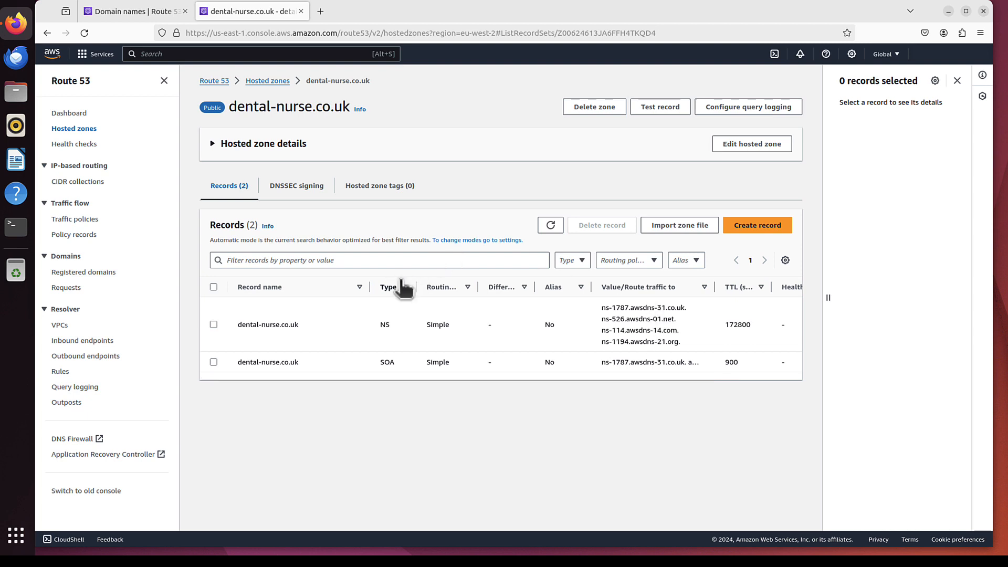
{"action": "mouse_move", "coordinate": [533, 392]}
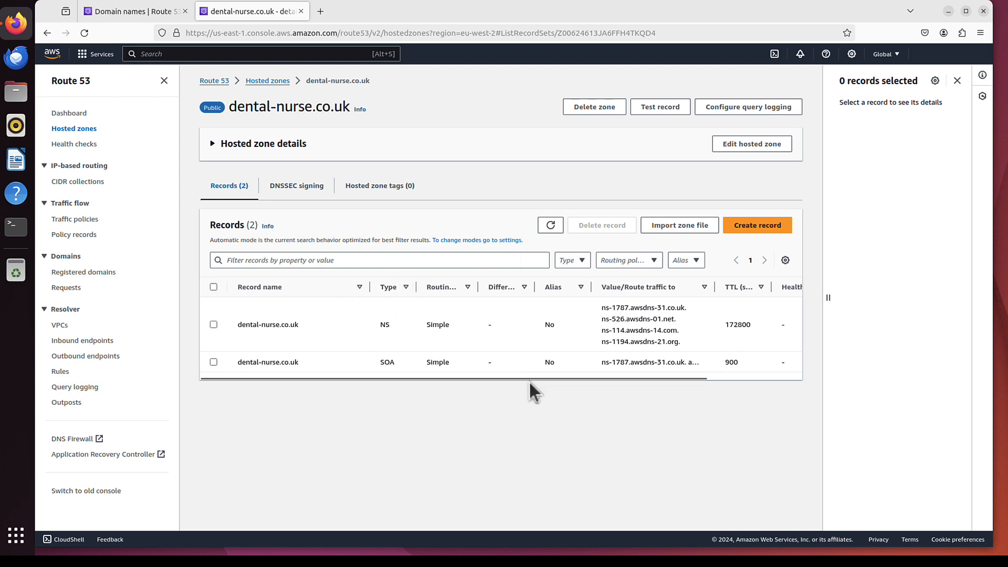
{"action": "mouse_move", "coordinate": [402, 376]}
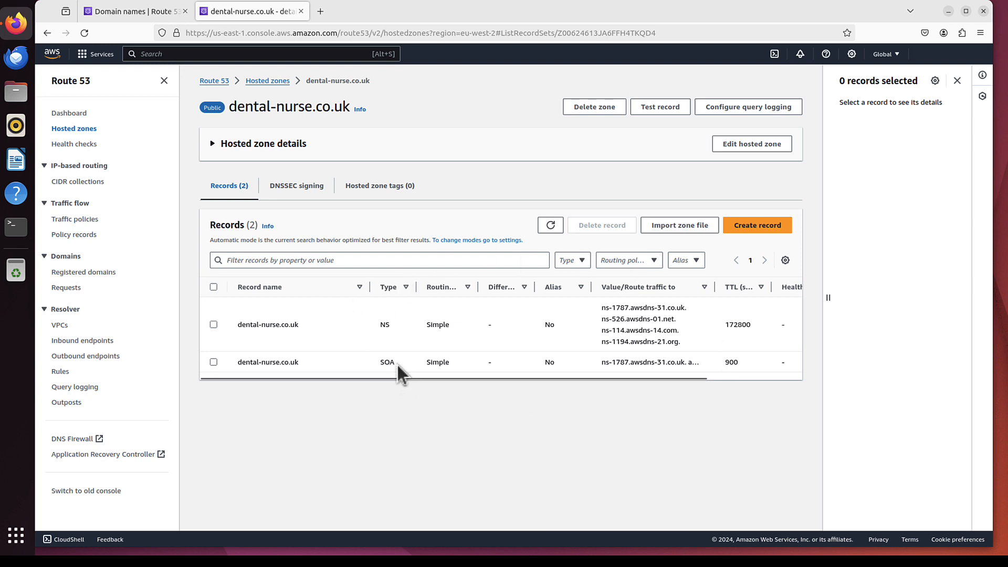
{"action": "mouse_move", "coordinate": [523, 415]}
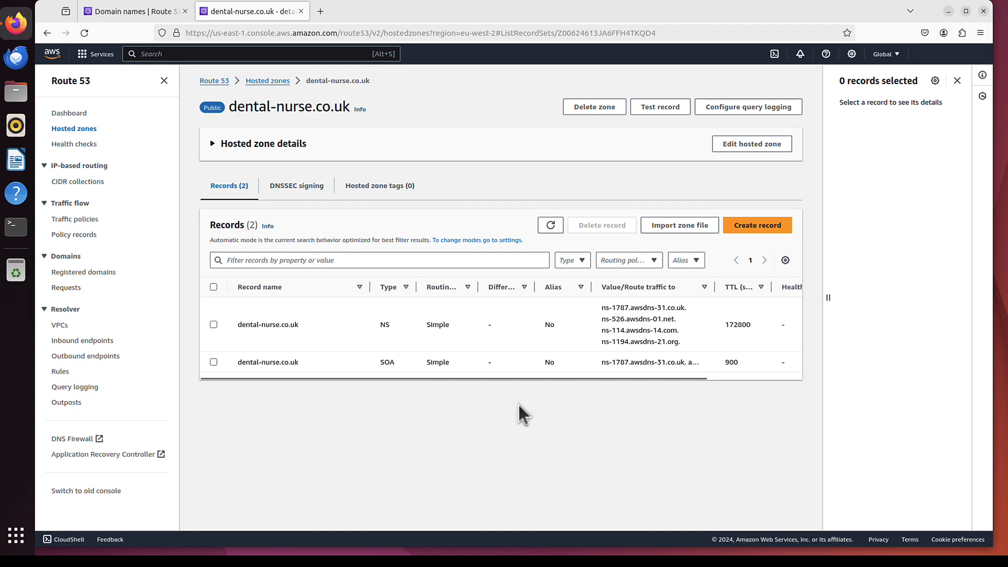
{"action": "mouse_move", "coordinate": [532, 282]}
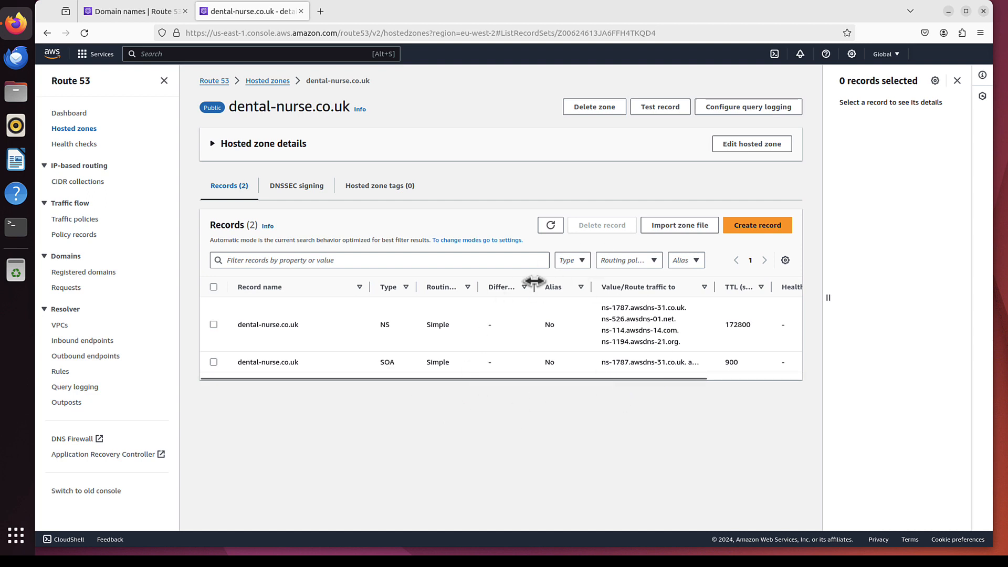
{"action": "mouse_move", "coordinate": [429, 372]}
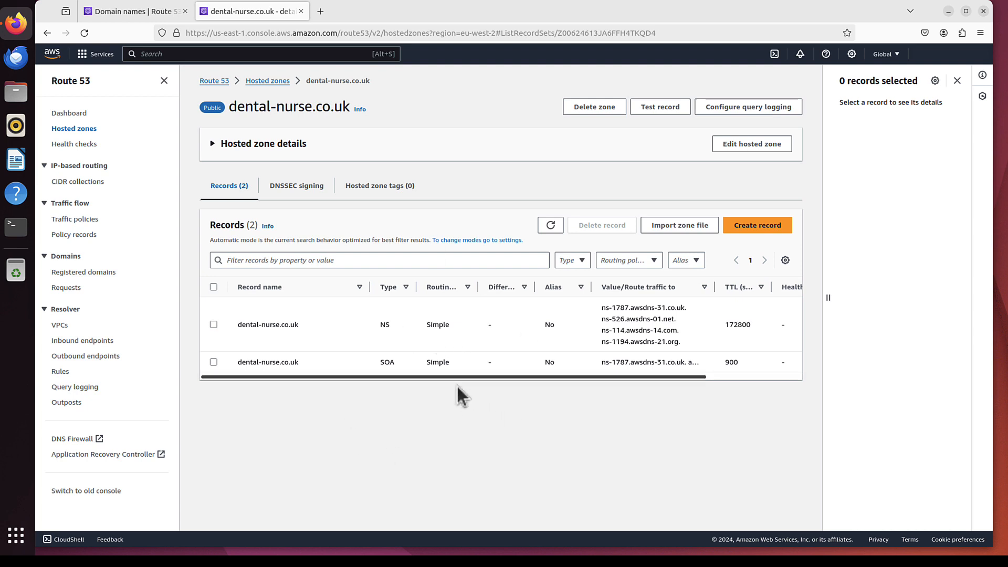
Step: Open Amazon WorkMail in a third tab via the console search for 'workmail'
{"action": "right_click", "coordinate": [251, 11]}
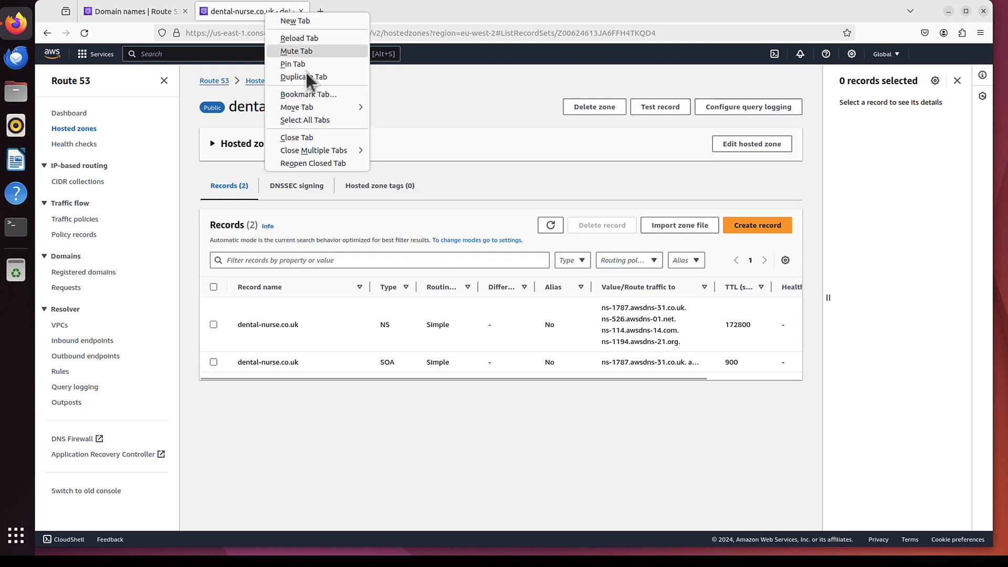
{"action": "left_click", "coordinate": [305, 77]}
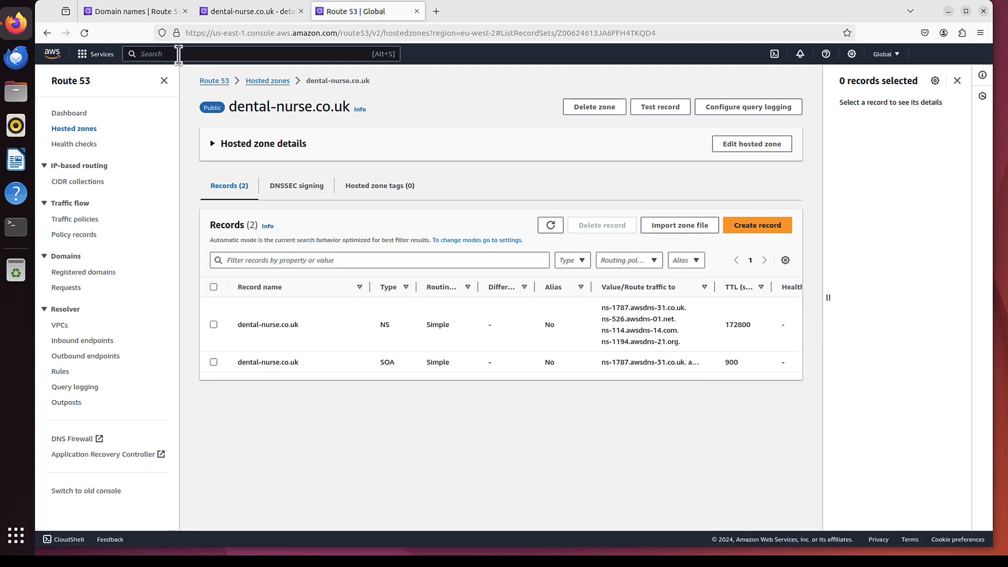
{"action": "type", "text": "wor"}
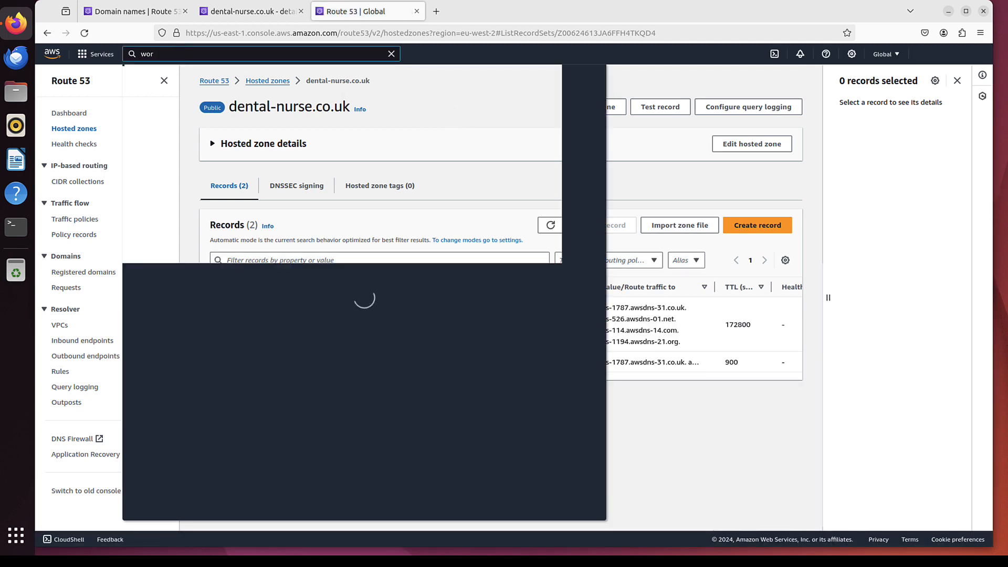
{"action": "type", "text": "kmail"}
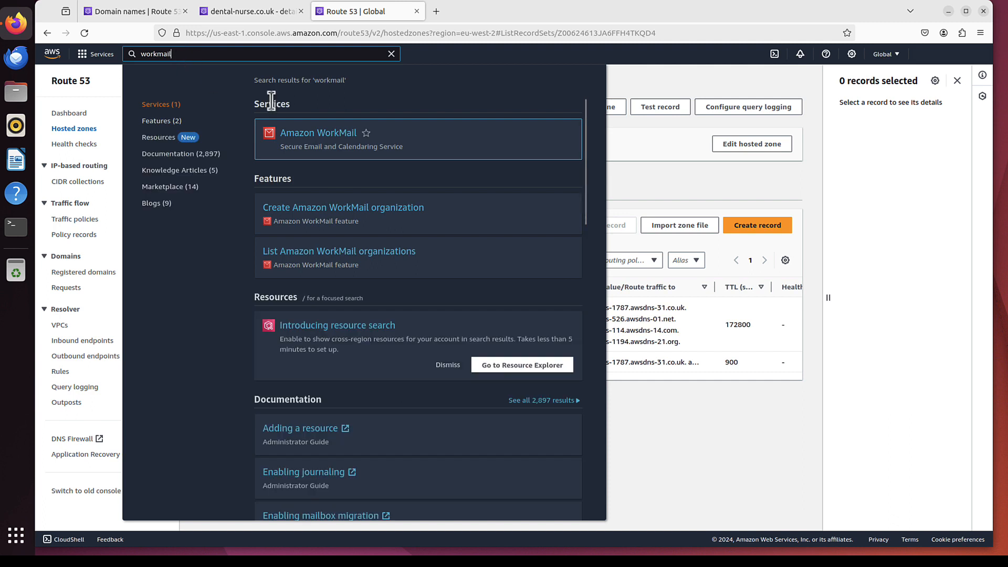
{"action": "mouse_move", "coordinate": [350, 140]}
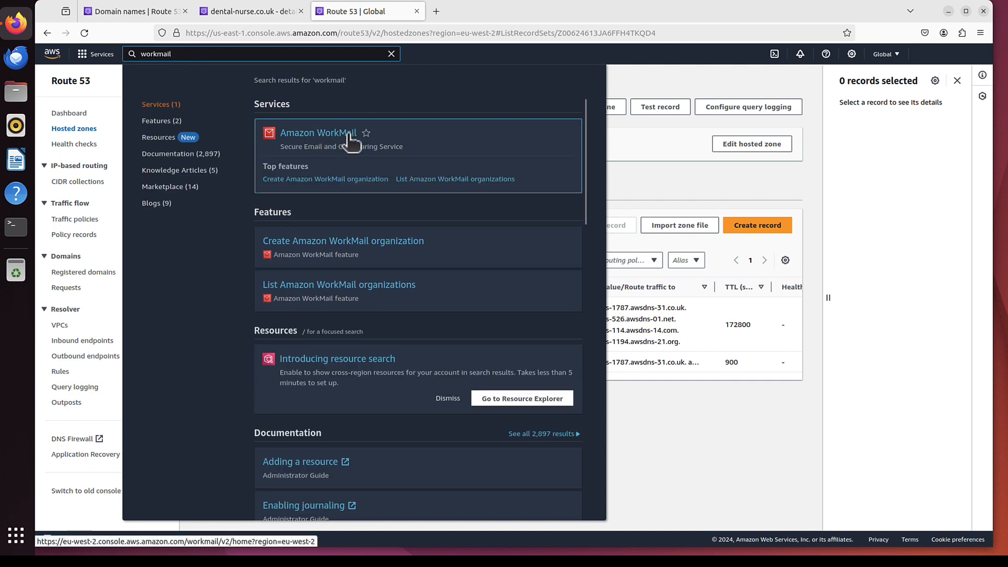
{"action": "left_click", "coordinate": [317, 132]}
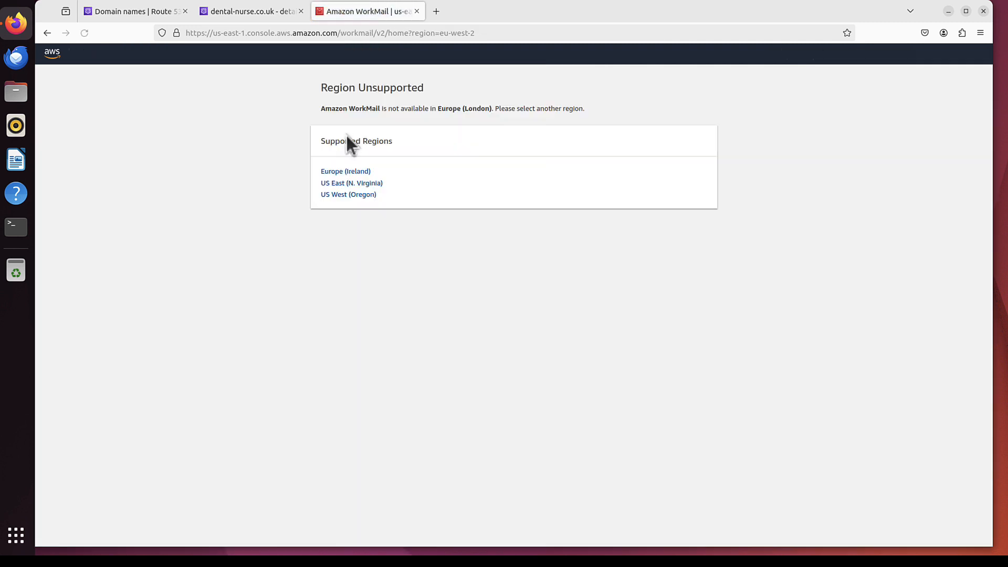
{"action": "mouse_move", "coordinate": [418, 151]}
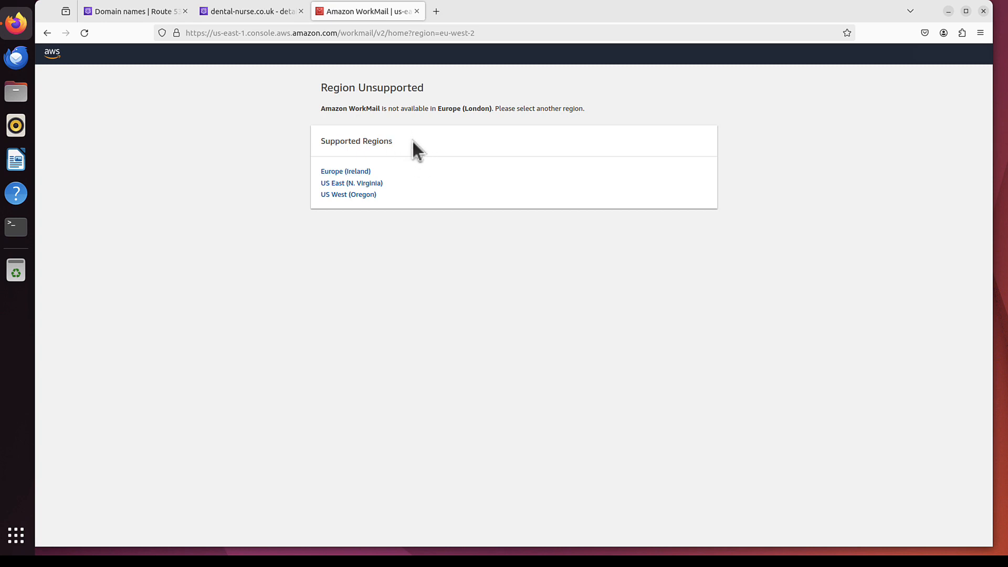
{"action": "mouse_move", "coordinate": [394, 169]}
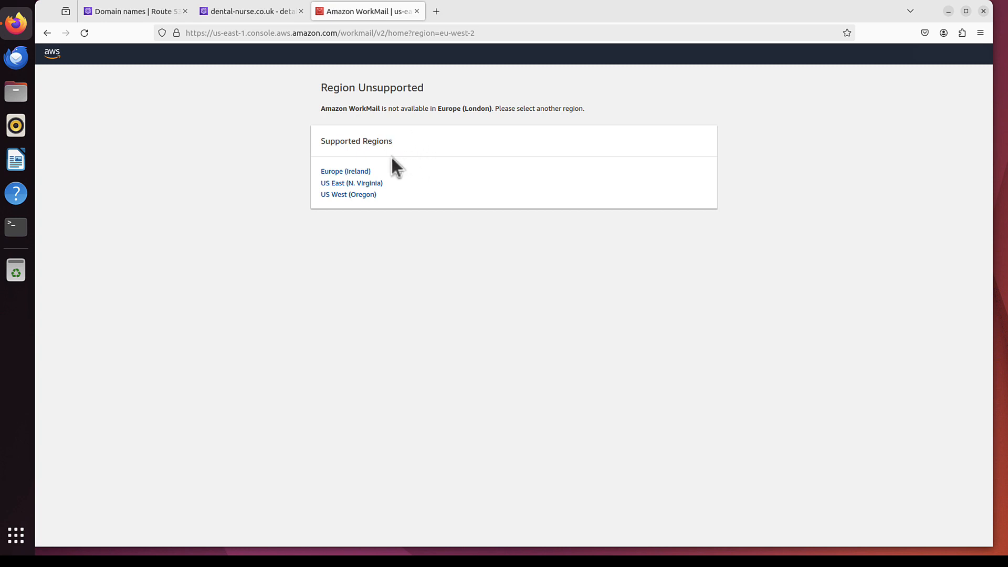
{"action": "mouse_move", "coordinate": [304, 185]}
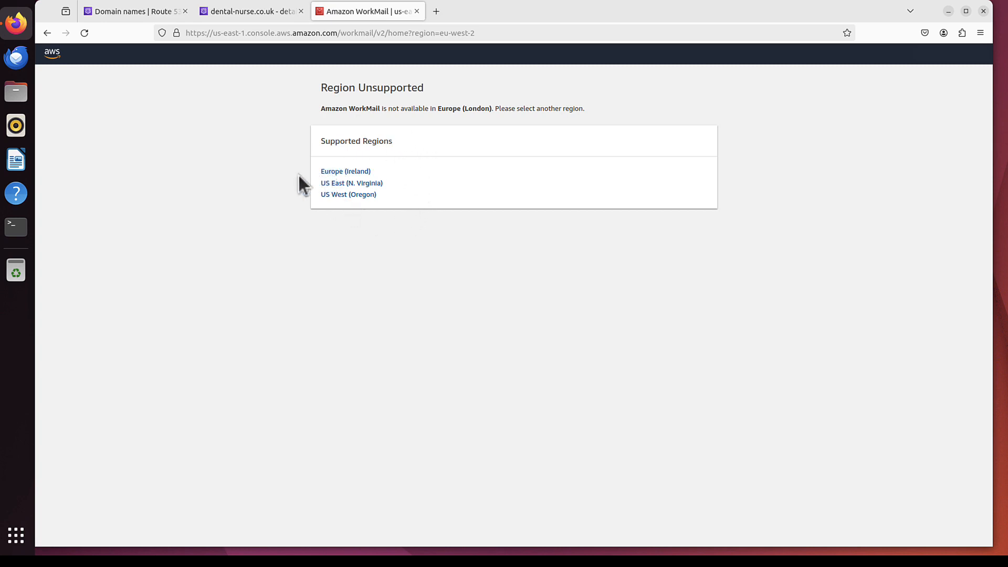
{"action": "mouse_move", "coordinate": [361, 182]}
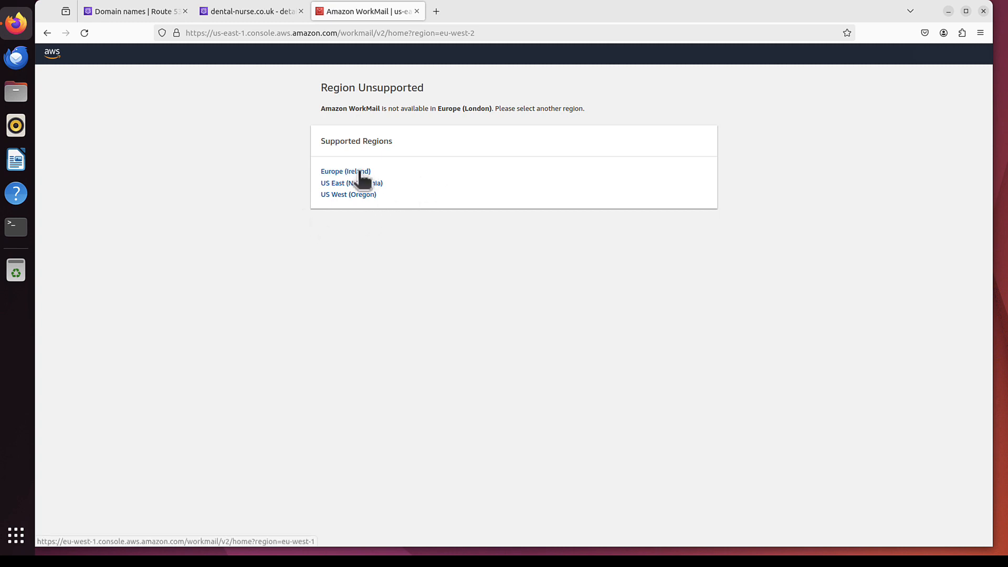
{"action": "left_click", "coordinate": [346, 171]}
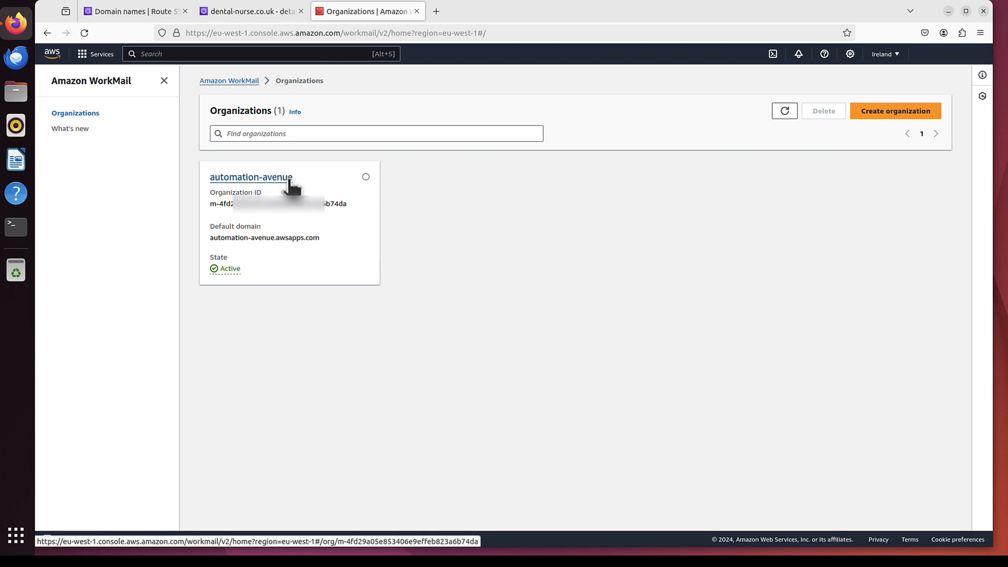
{"action": "mouse_move", "coordinate": [348, 207]}
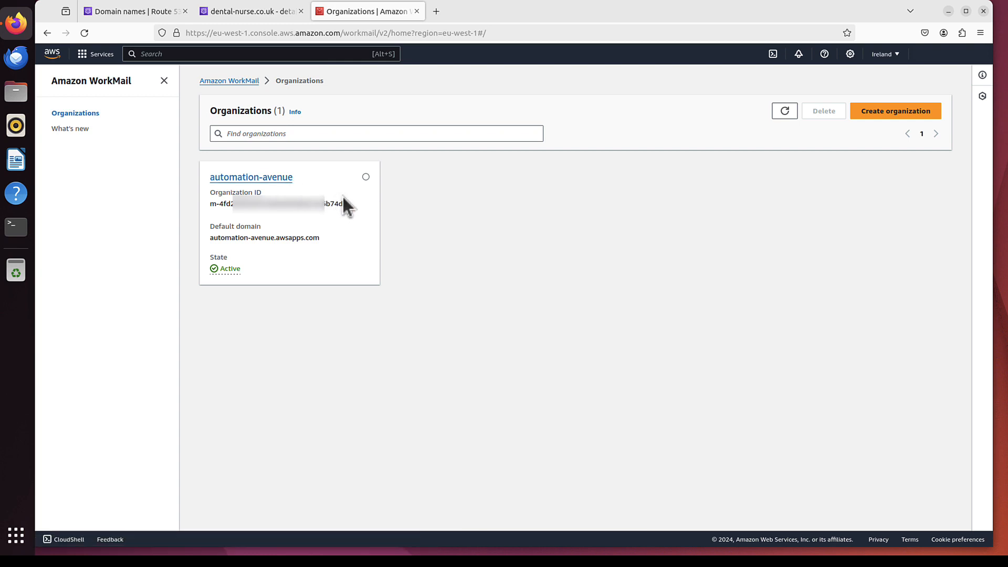
{"action": "mouse_move", "coordinate": [896, 110]}
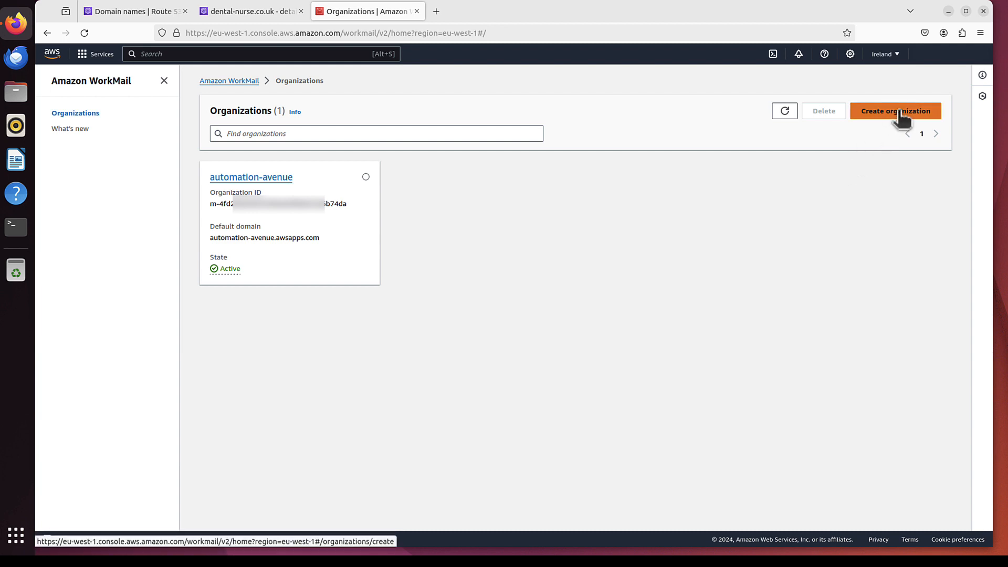
Step: Start a new organization on the dental-nurse.co.uk hosted zone with alias dental-nurse
{"action": "left_click", "coordinate": [895, 110]}
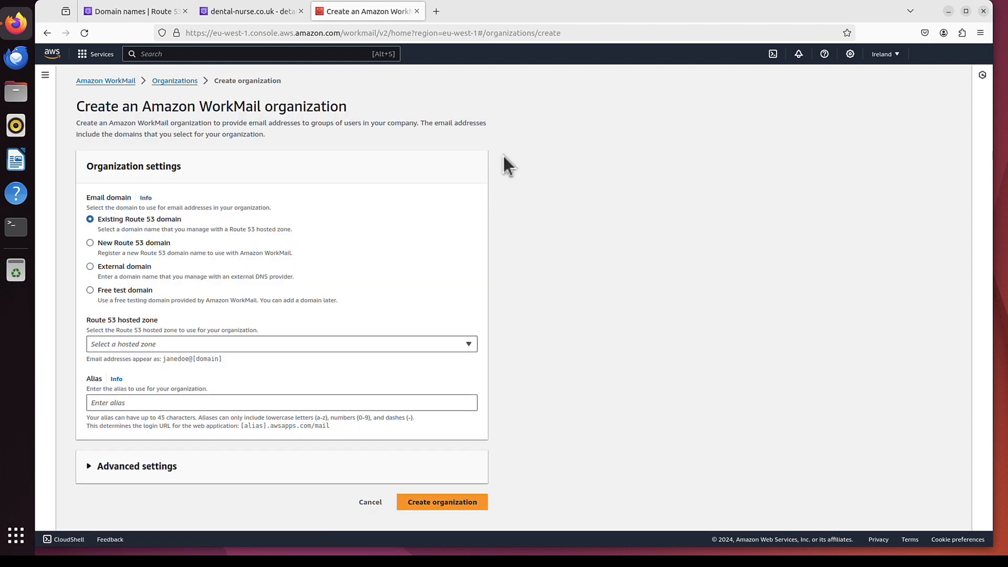
{"action": "mouse_move", "coordinate": [160, 231]}
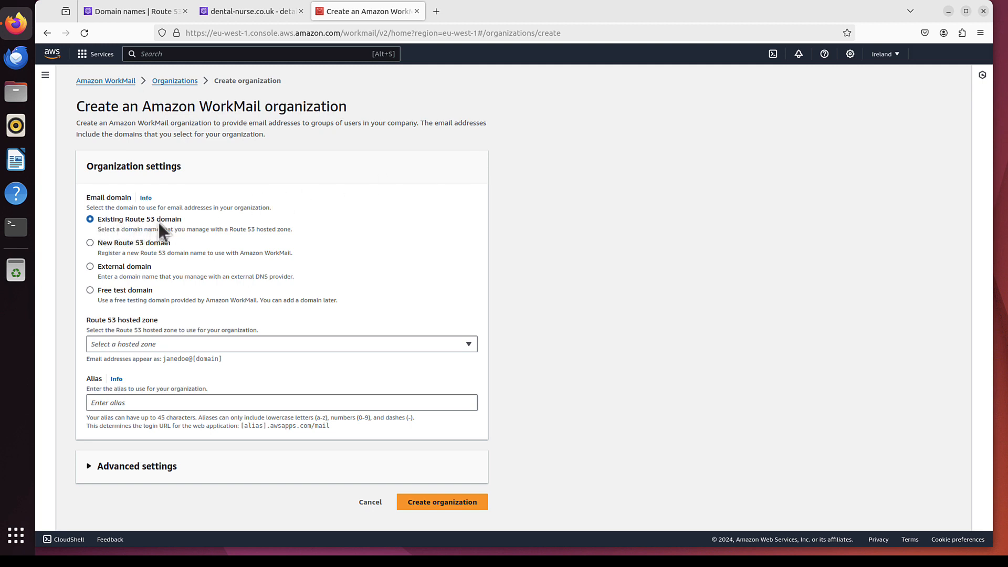
{"action": "mouse_move", "coordinate": [329, 357]}
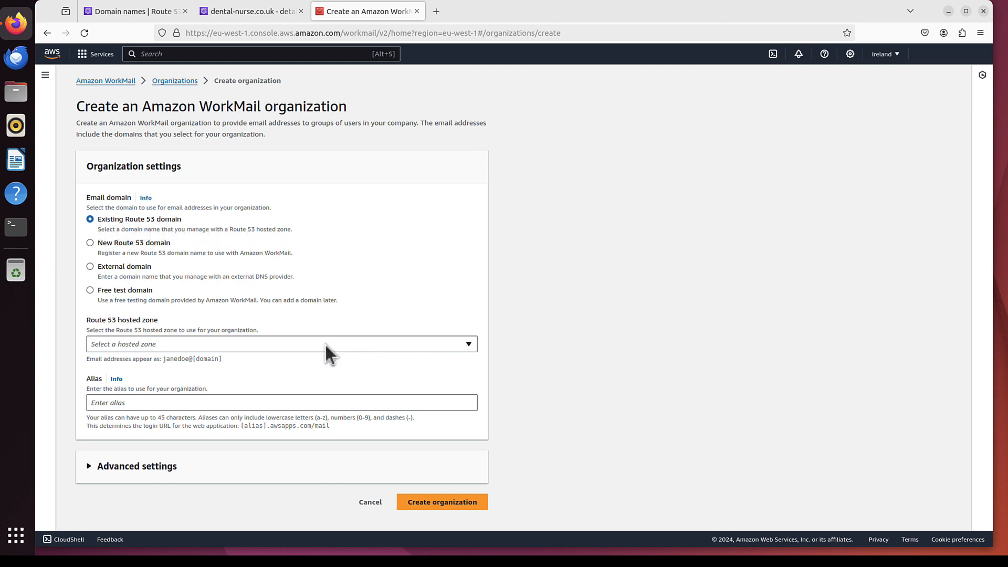
{"action": "left_click", "coordinate": [282, 345]}
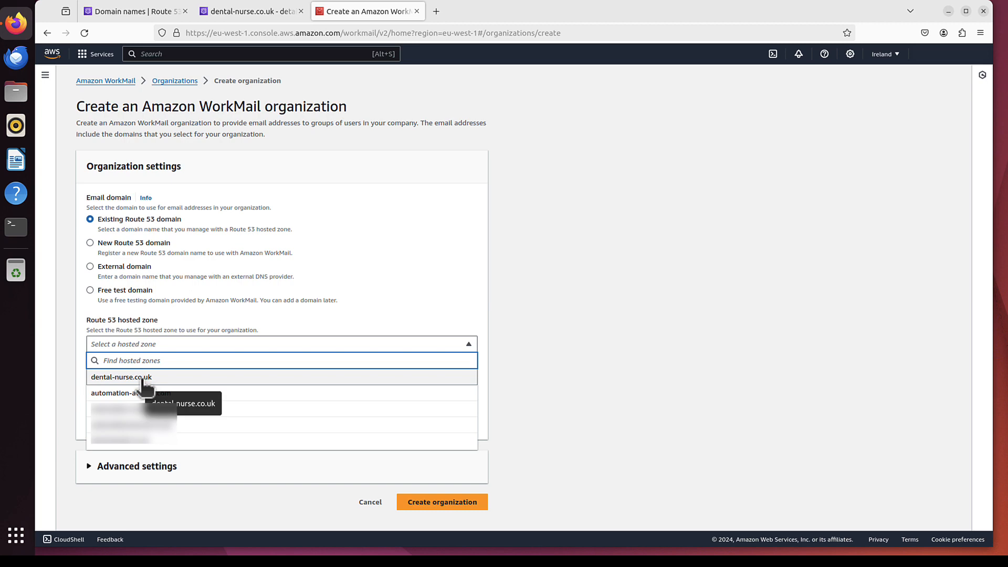
{"action": "left_click", "coordinate": [120, 377]}
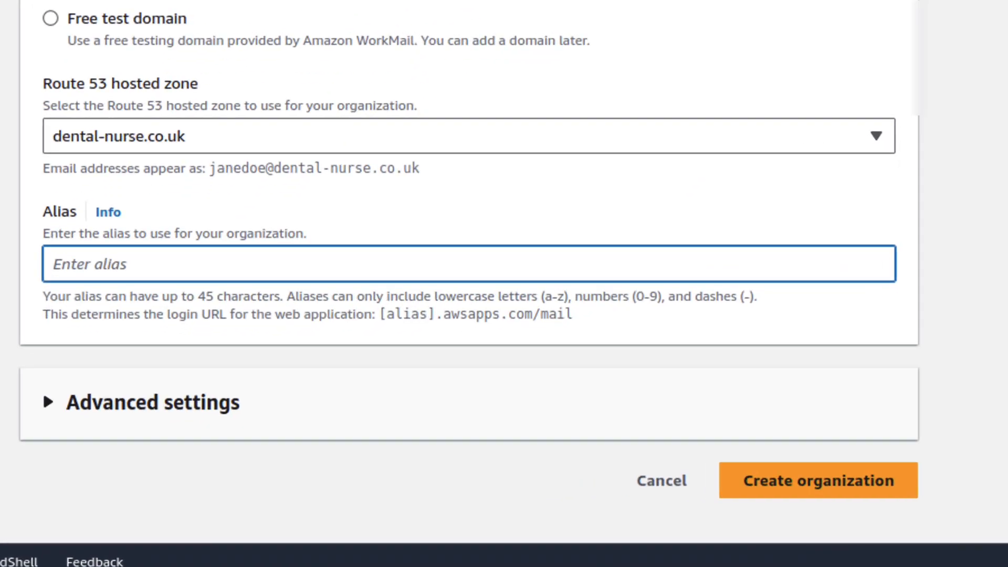
{"action": "type", "text": "dental-"}
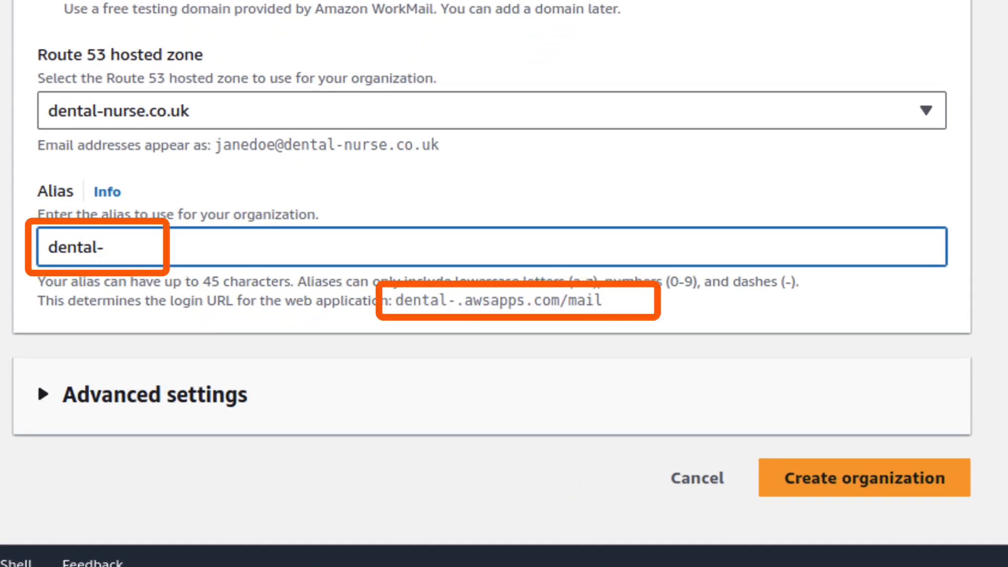
{"action": "type", "text": "nuser"}
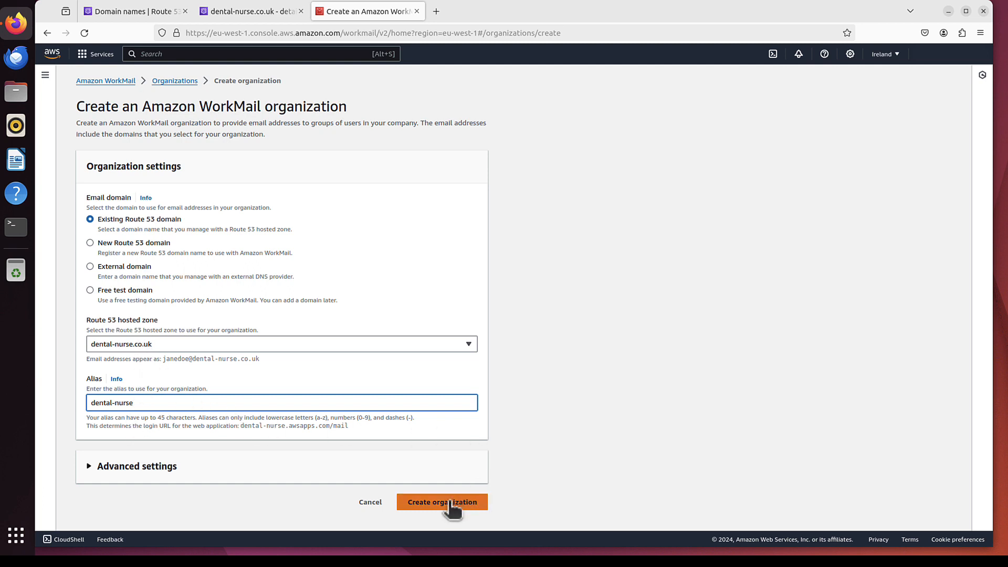
Step: Create the dental-nurse organization so it appears beside automation-avenue
{"action": "left_click", "coordinate": [442, 502]}
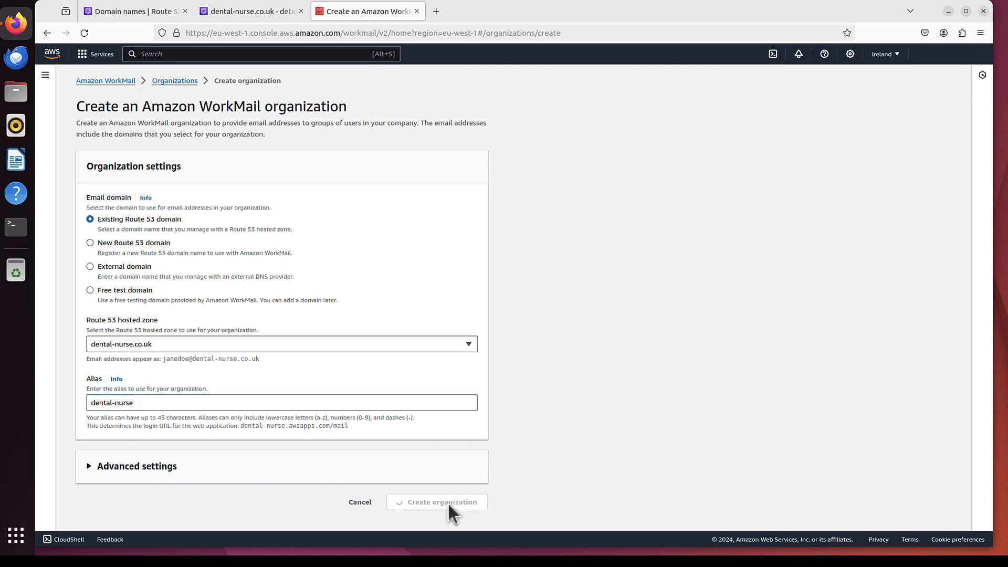
{"action": "left_click", "coordinate": [442, 502]}
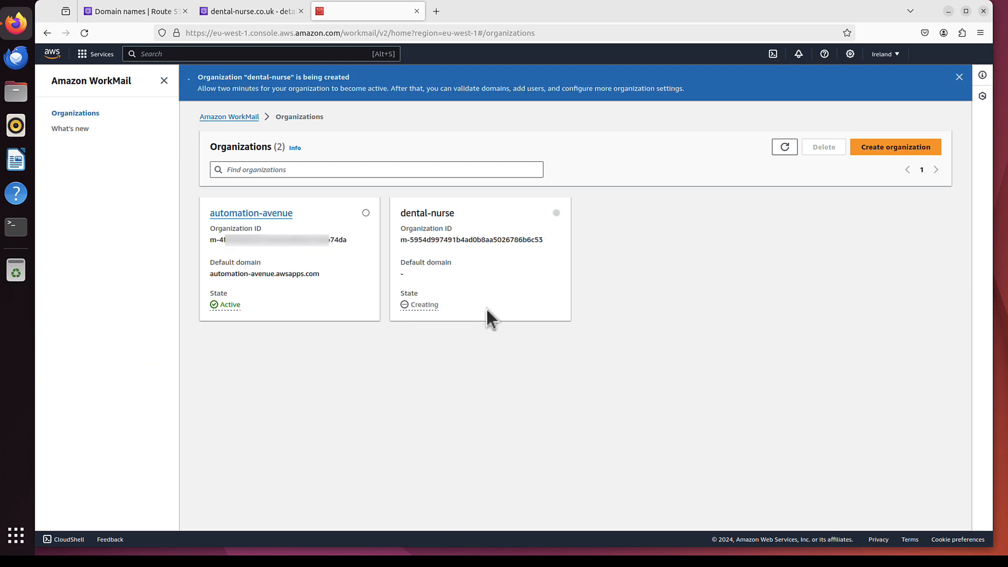
{"action": "mouse_move", "coordinate": [439, 325]}
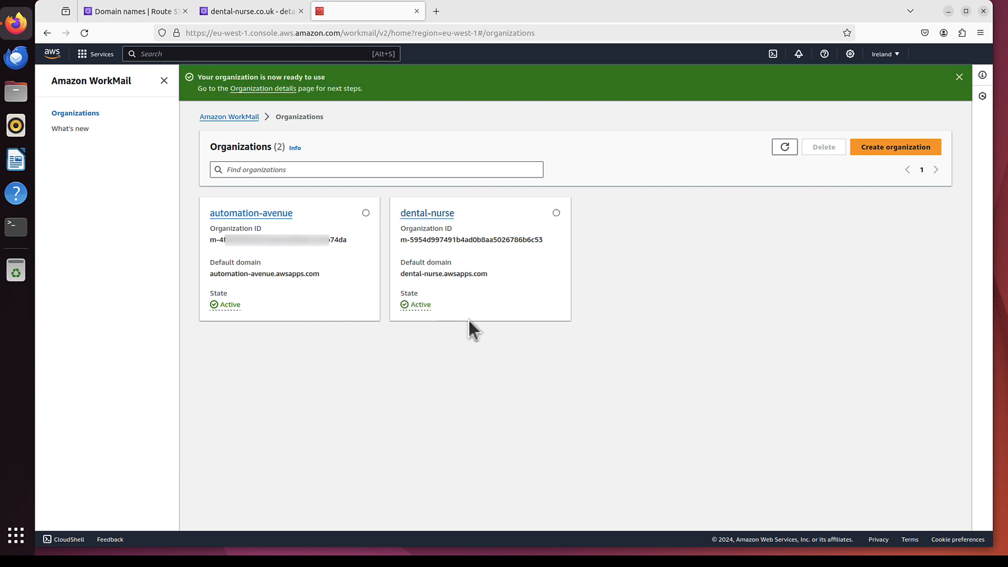
{"action": "mouse_move", "coordinate": [497, 337]}
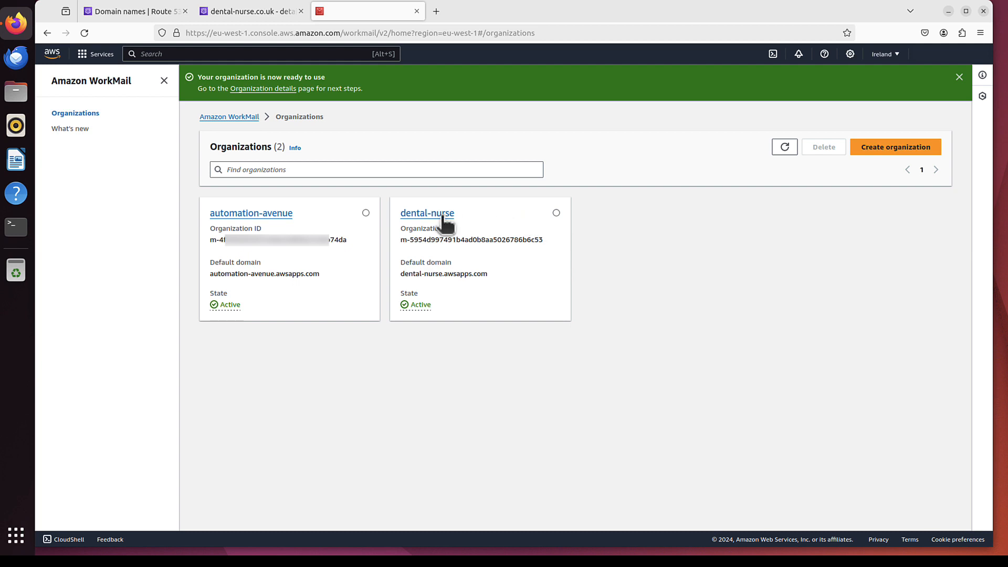
Step: Open the dental-nurse organization details showing dental-nurse.awsapps.com/mail
{"action": "left_click", "coordinate": [427, 213]}
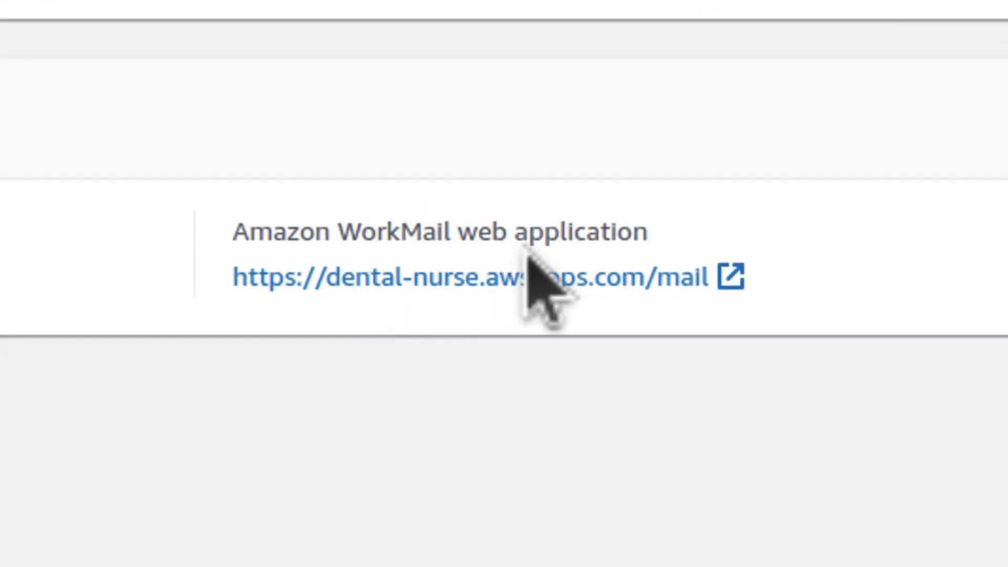
{"action": "mouse_move", "coordinate": [553, 334]}
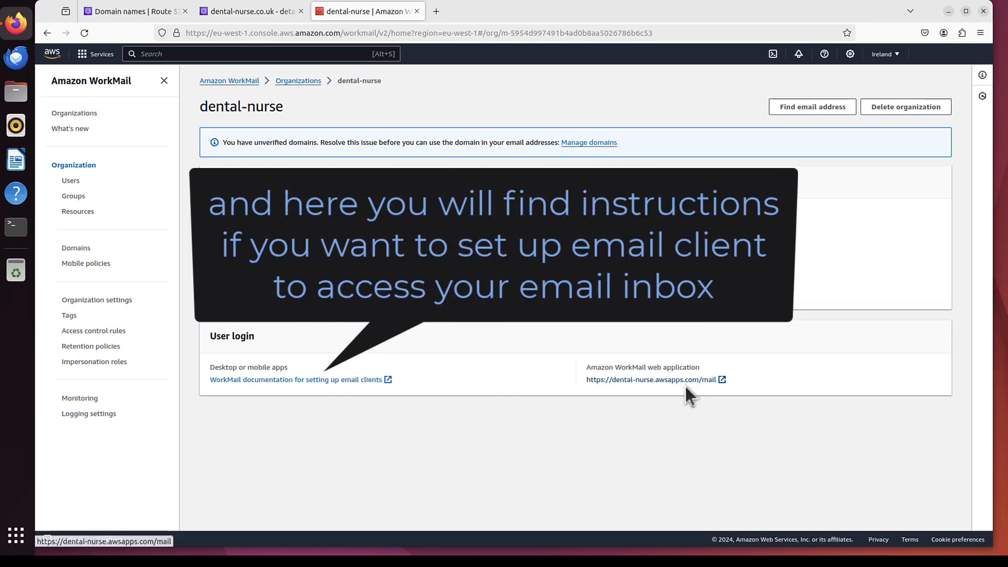
{"action": "mouse_move", "coordinate": [672, 397]}
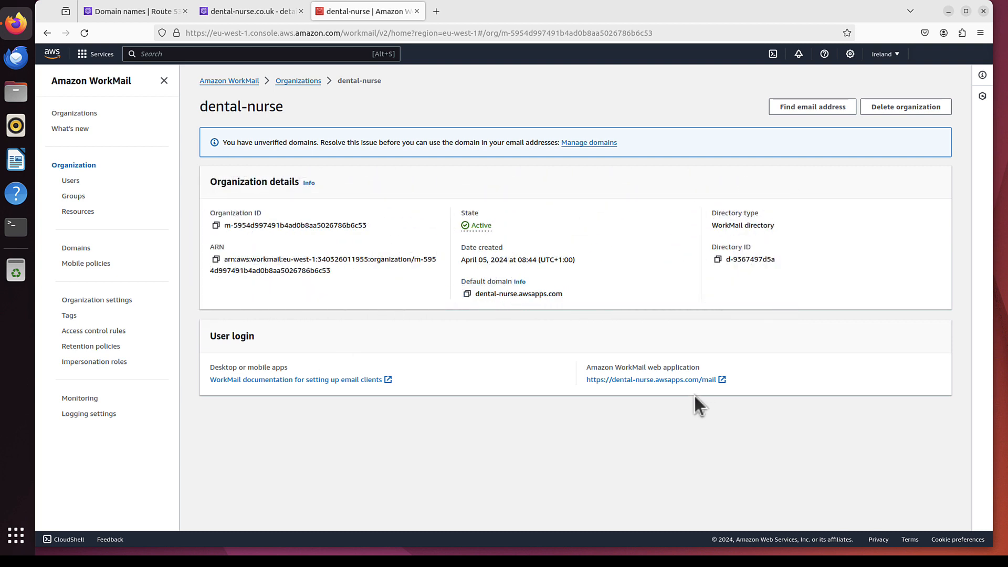
{"action": "mouse_move", "coordinate": [491, 344]}
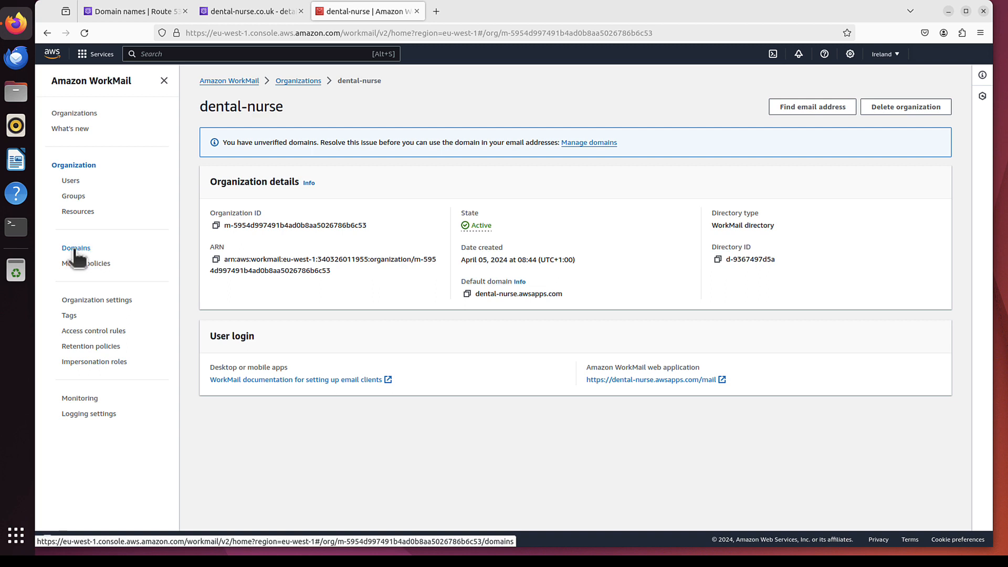
Step: View the organization's domains and the dental-nurse.co.uk records, then return to the list
{"action": "left_click", "coordinate": [76, 248]}
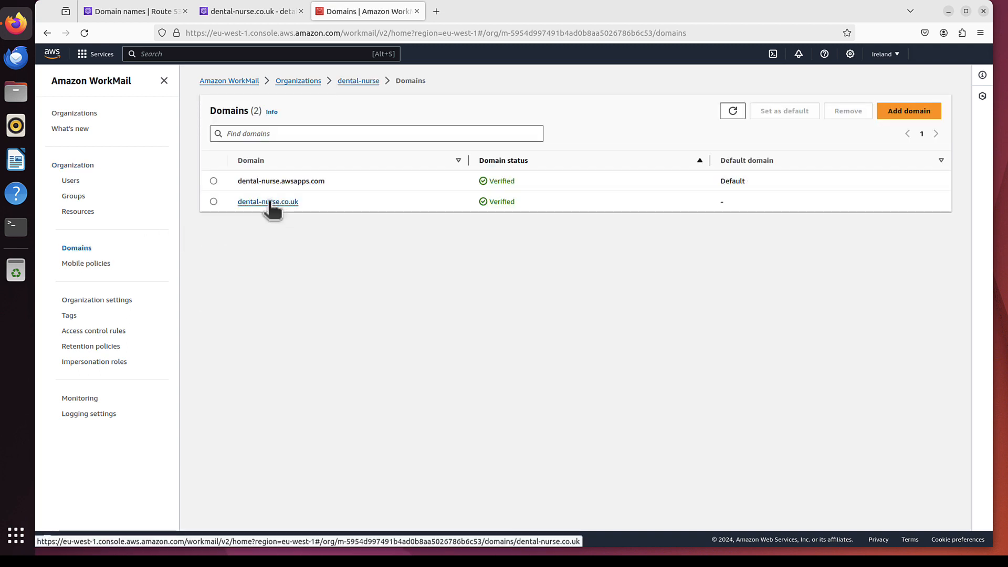
{"action": "left_click", "coordinate": [267, 202]}
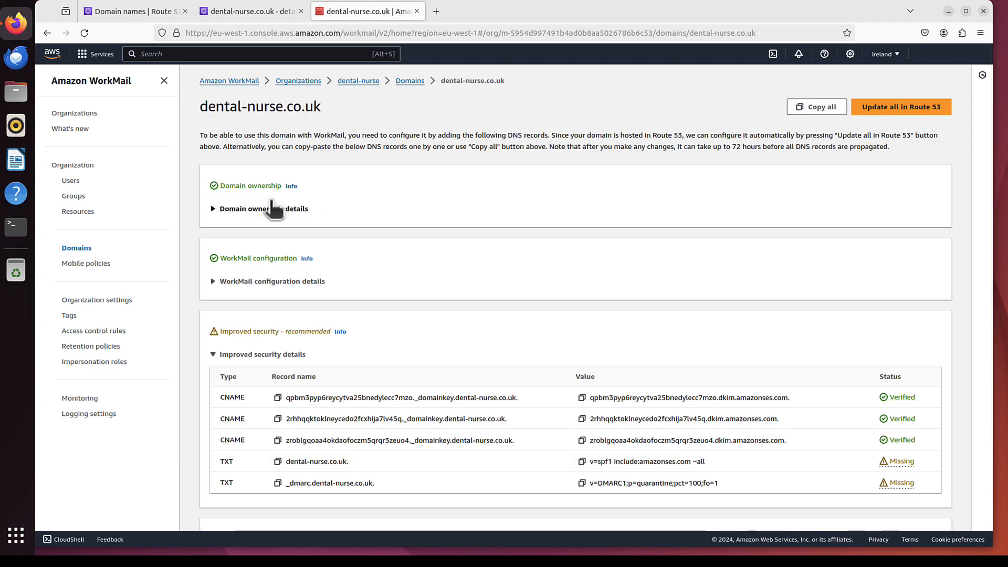
{"action": "mouse_move", "coordinate": [328, 218]}
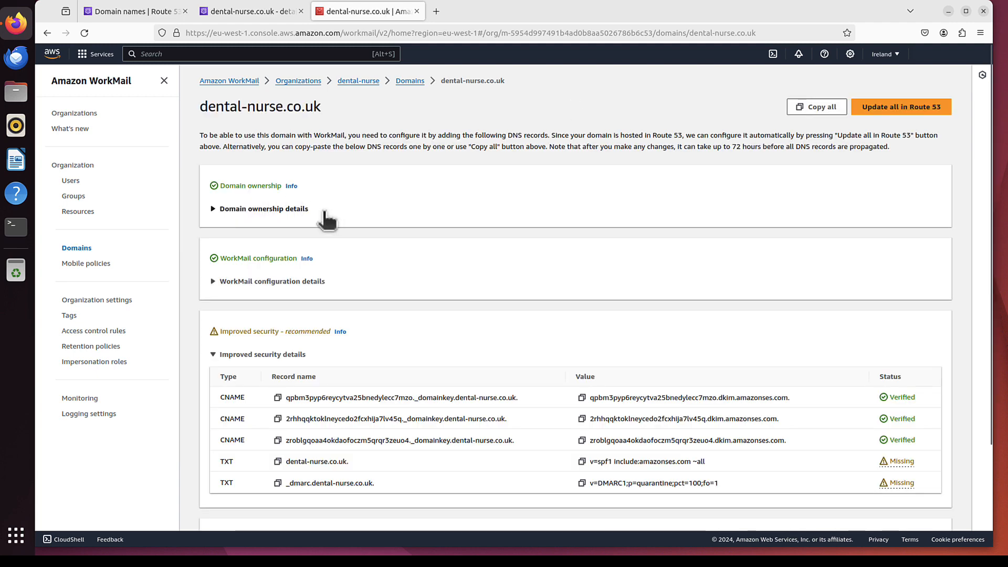
{"action": "left_click", "coordinate": [47, 33]}
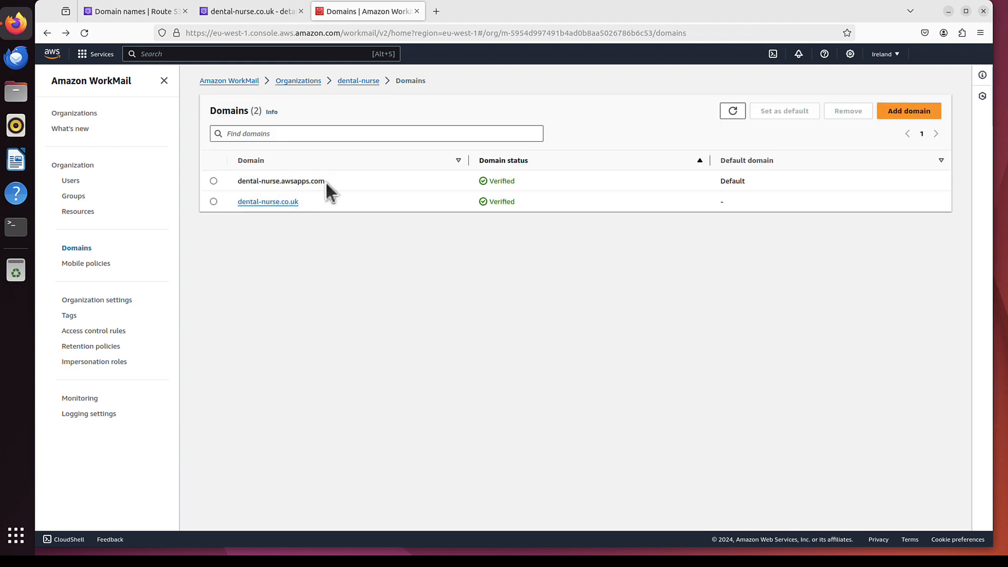
{"action": "mouse_move", "coordinate": [277, 180]}
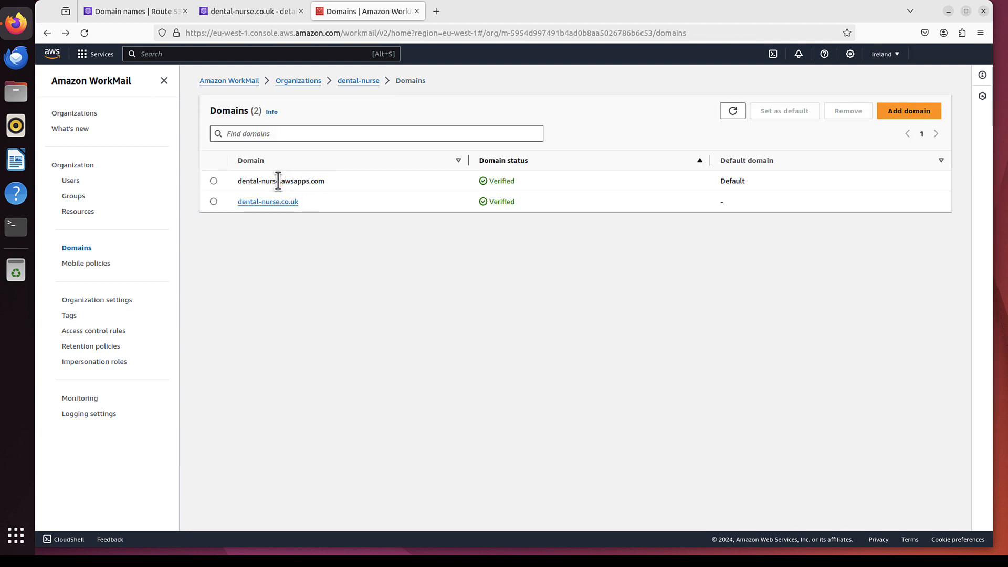
{"action": "mouse_move", "coordinate": [311, 191]}
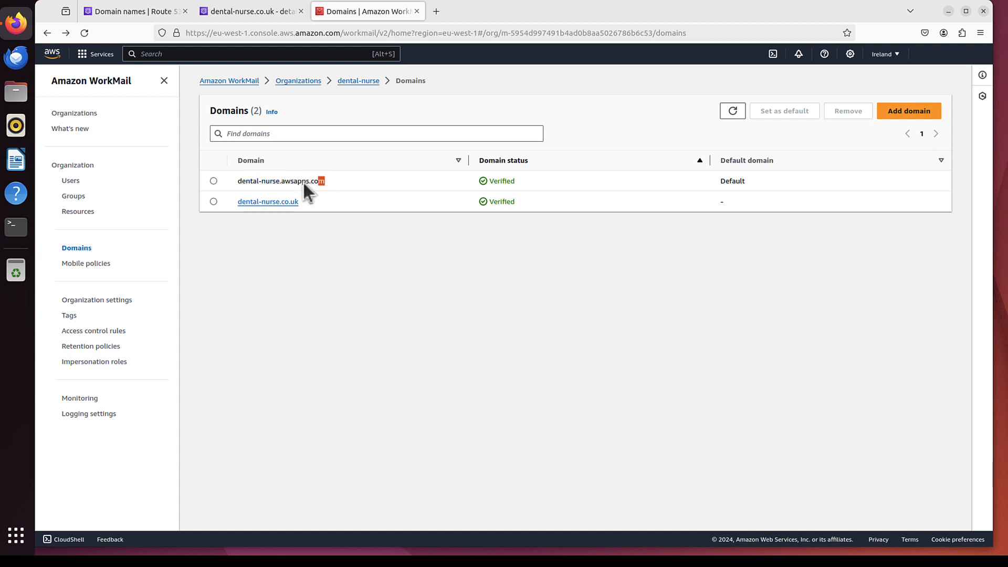
{"action": "mouse_move", "coordinate": [337, 191]}
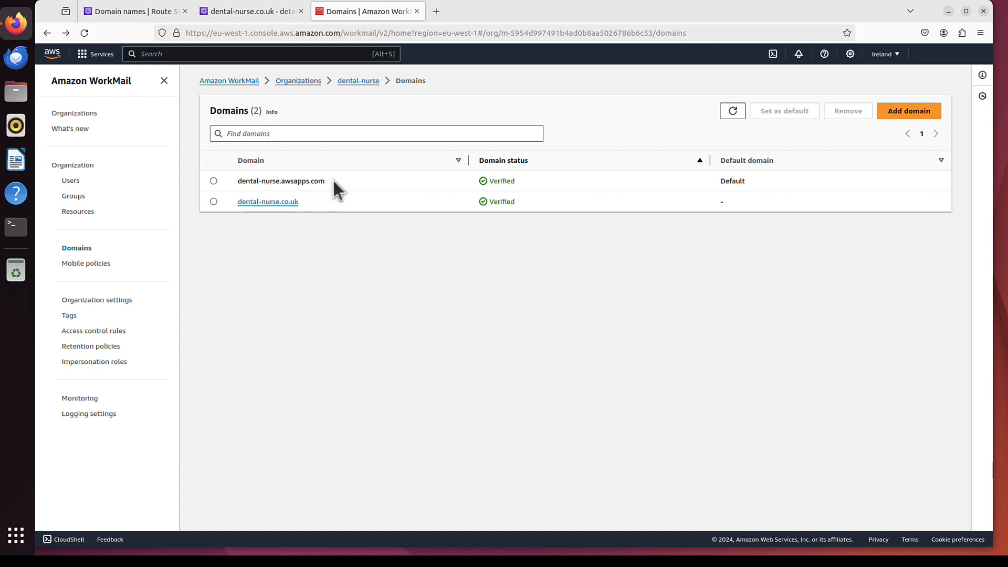
{"action": "mouse_move", "coordinate": [385, 191]}
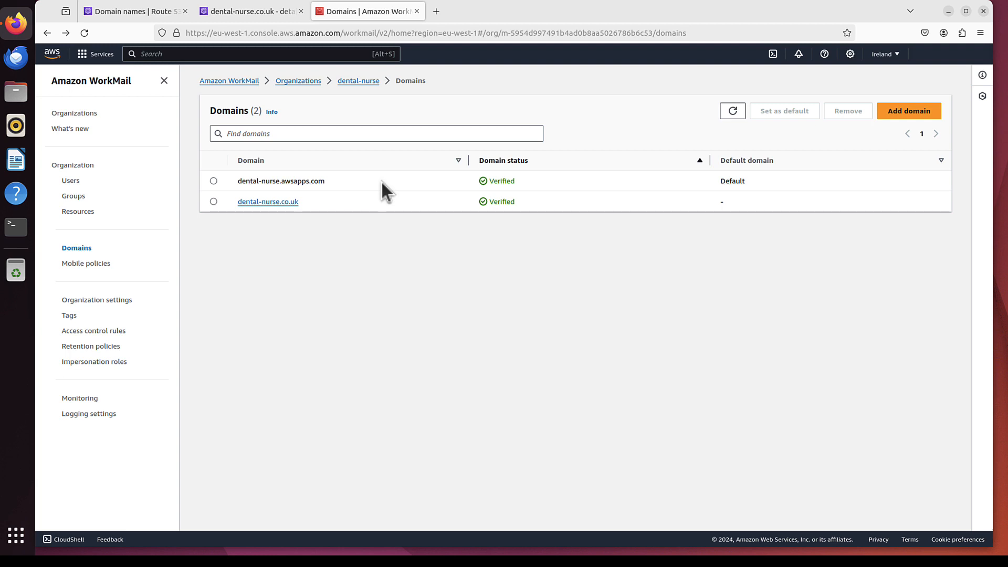
{"action": "mouse_move", "coordinate": [419, 249]}
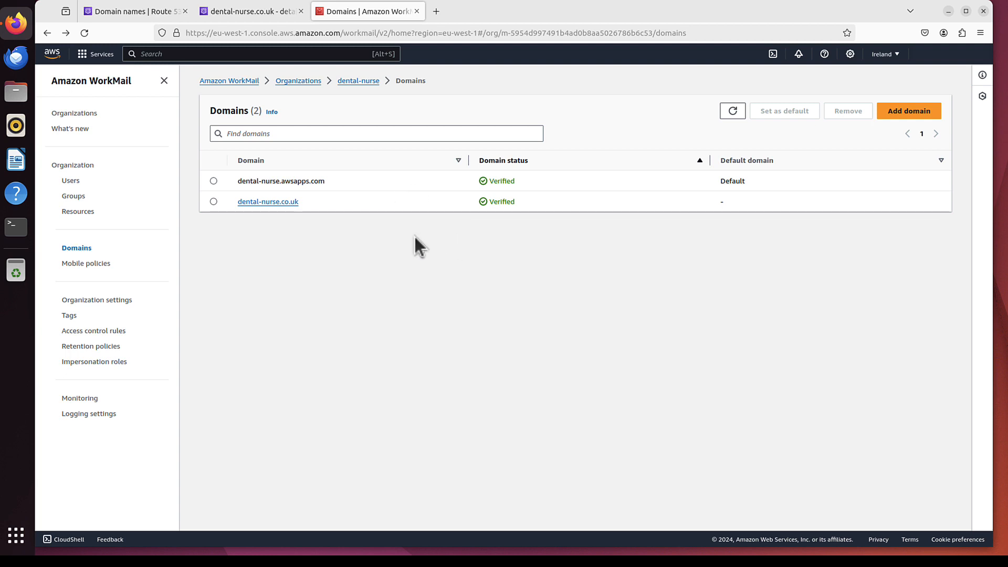
{"action": "mouse_move", "coordinate": [268, 202]}
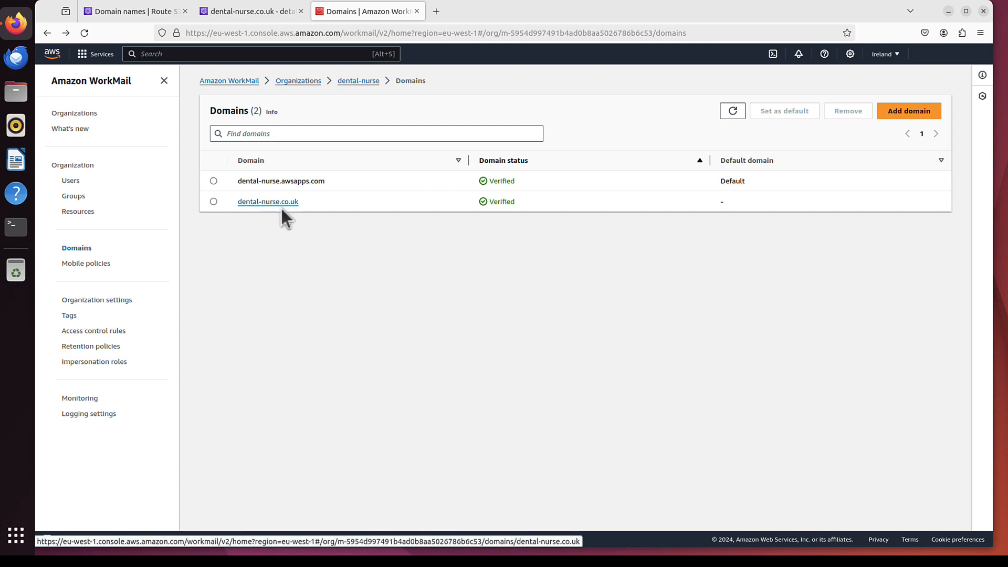
{"action": "left_click", "coordinate": [268, 202]}
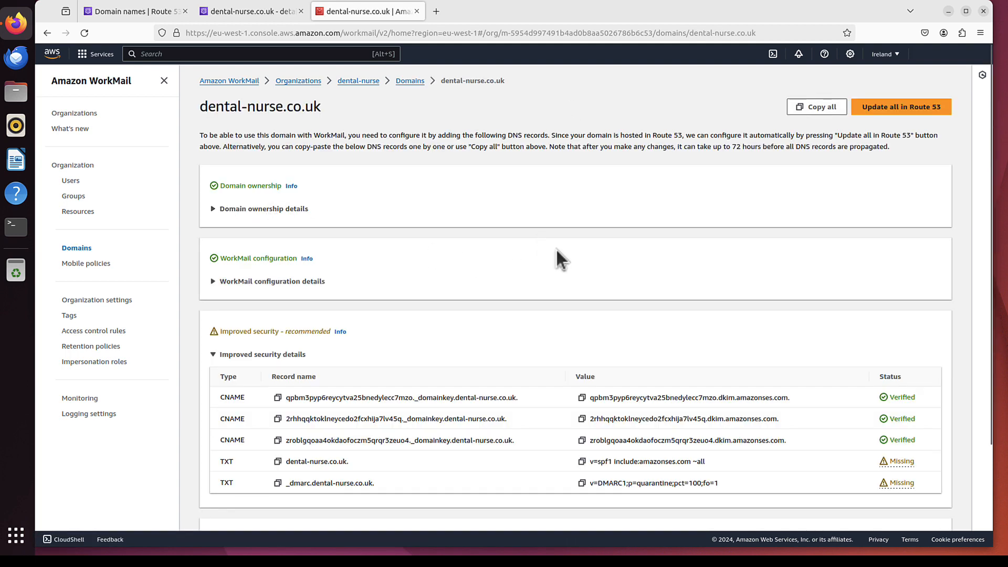
{"action": "mouse_move", "coordinate": [508, 265]}
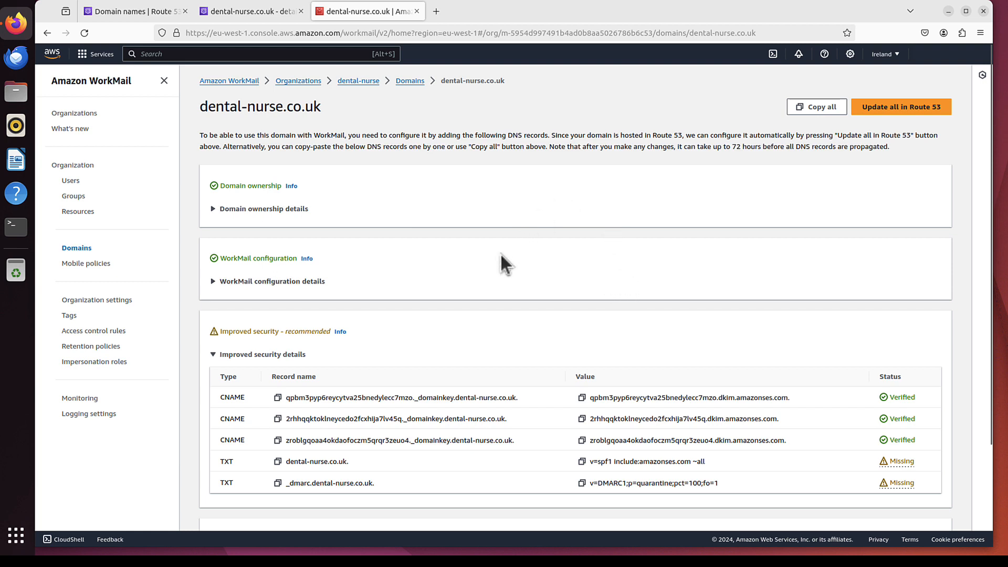
{"action": "mouse_move", "coordinate": [577, 234]}
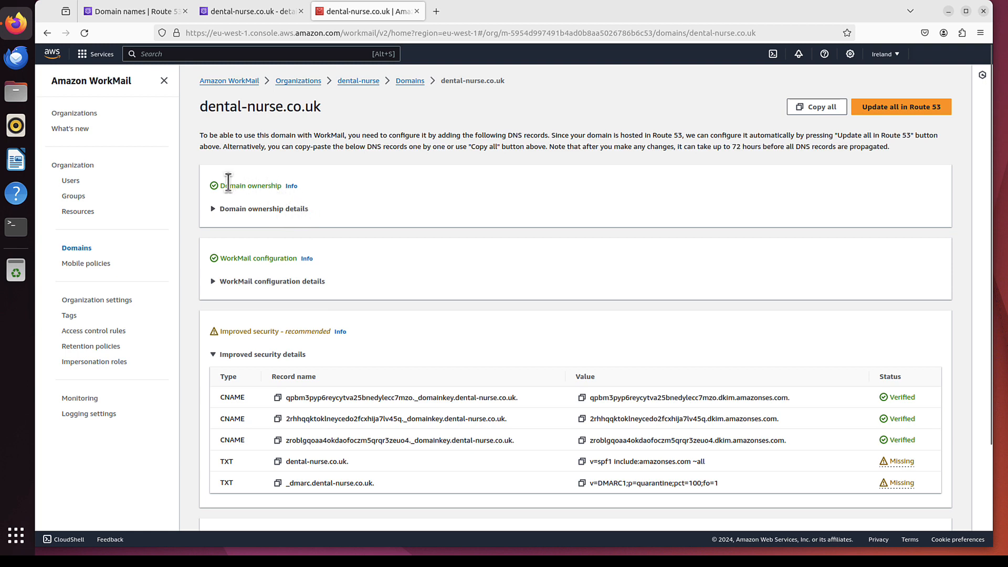
{"action": "mouse_move", "coordinate": [263, 259]}
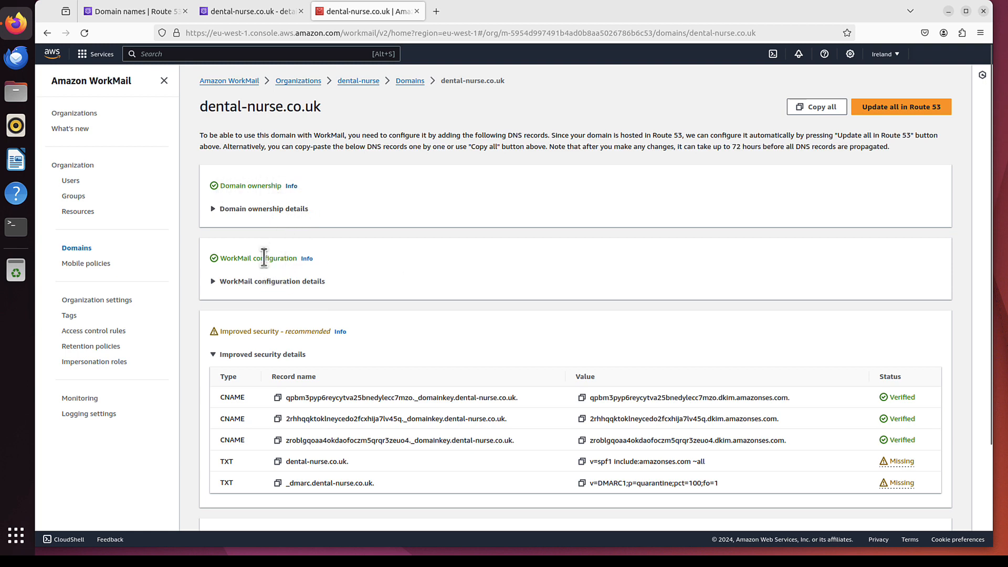
{"action": "mouse_move", "coordinate": [241, 283]}
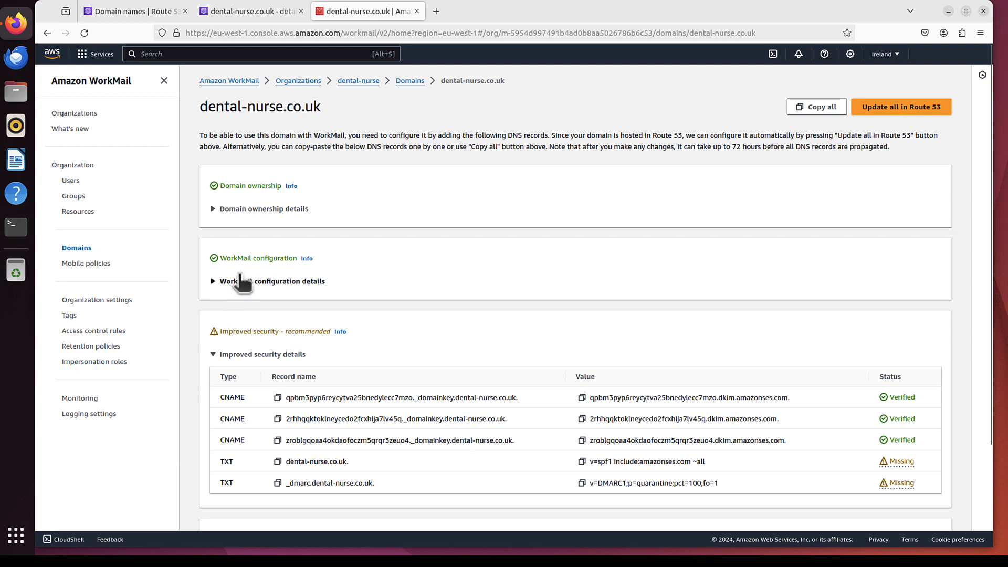
{"action": "mouse_move", "coordinate": [270, 200]}
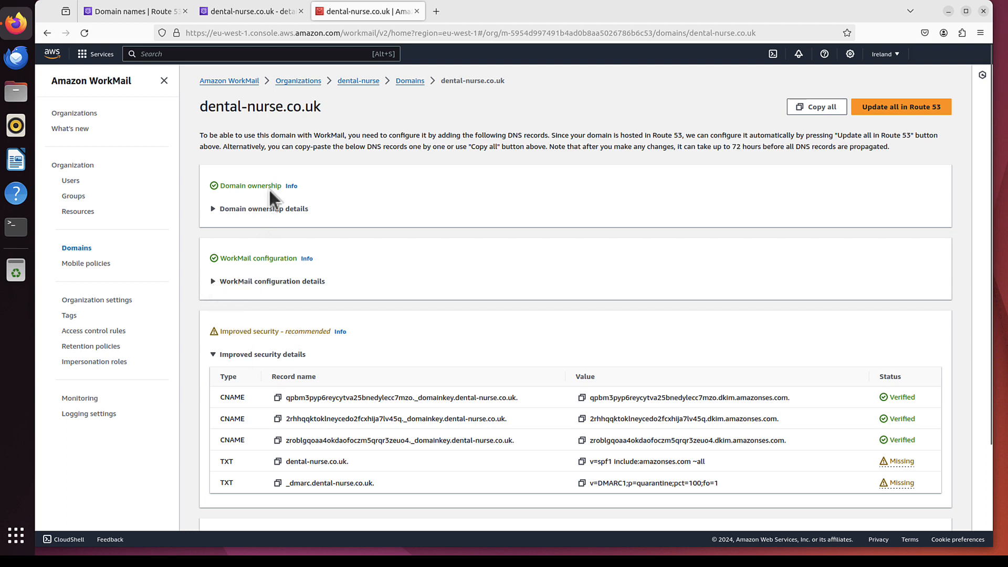
{"action": "mouse_move", "coordinate": [693, 418]}
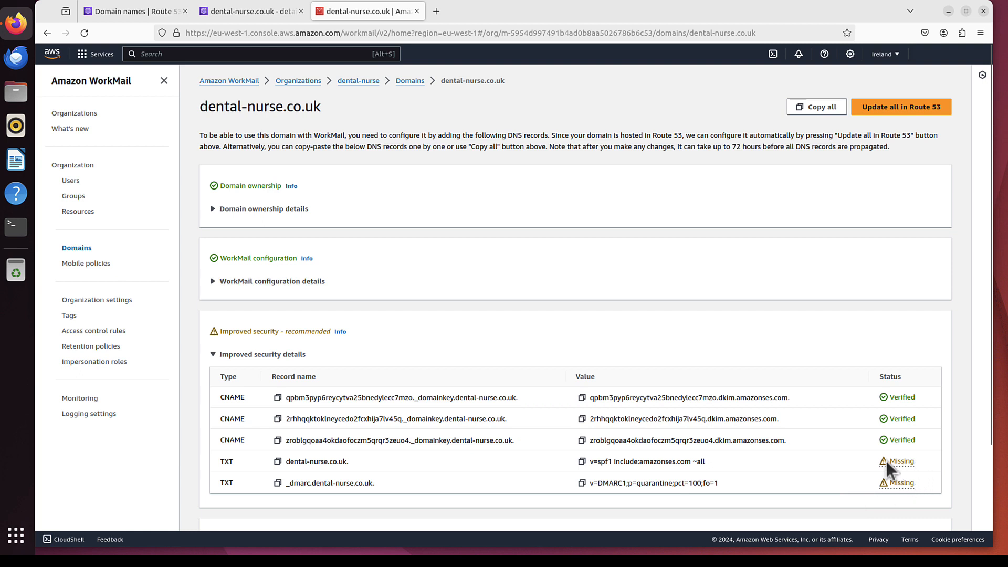
{"action": "mouse_move", "coordinate": [340, 490]}
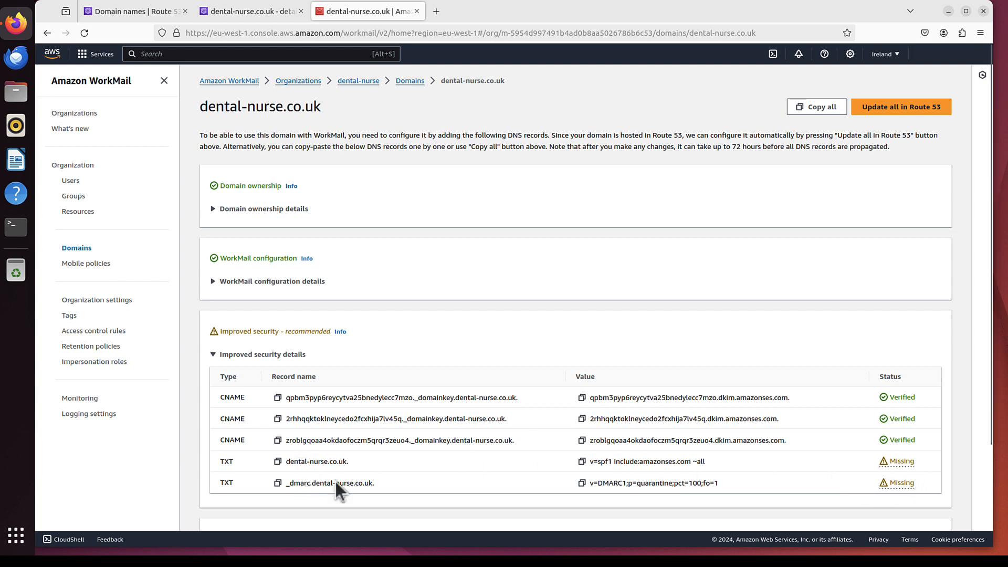
{"action": "mouse_move", "coordinate": [427, 278]}
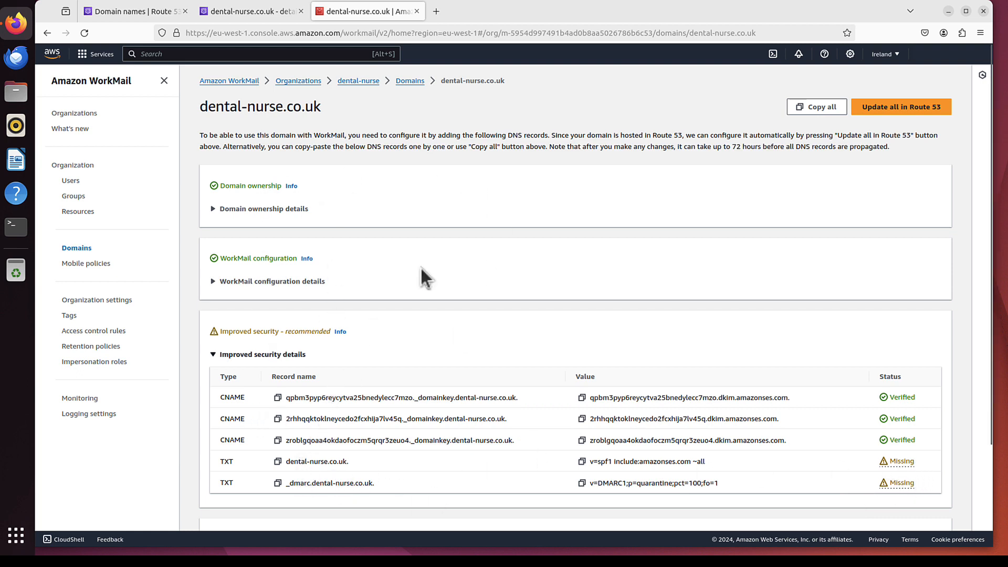
{"action": "mouse_move", "coordinate": [921, 127]}
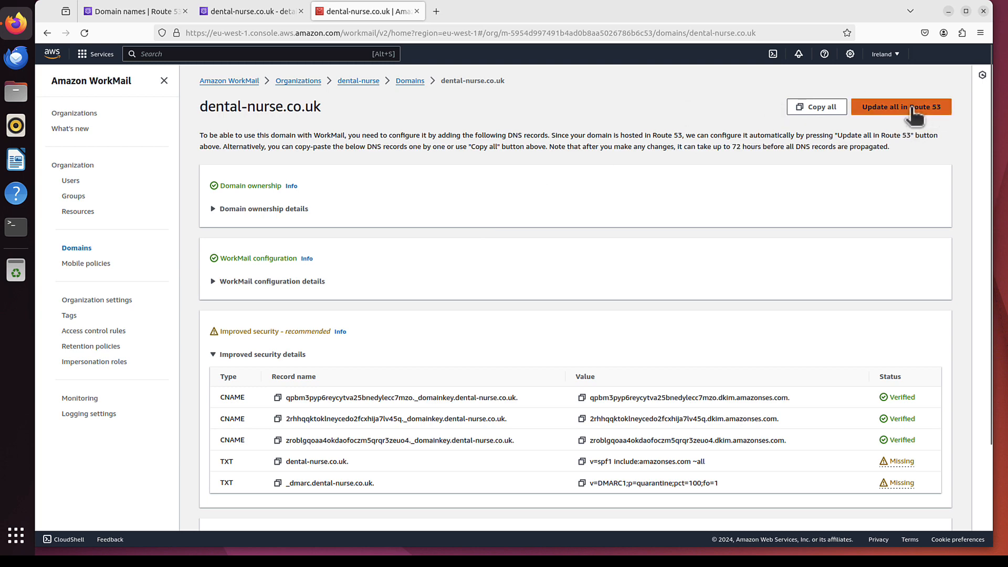
Step: Have WorkMail update all dental-nurse.co.uk DNS records in Route 53 automatically
{"action": "left_click", "coordinate": [901, 107]}
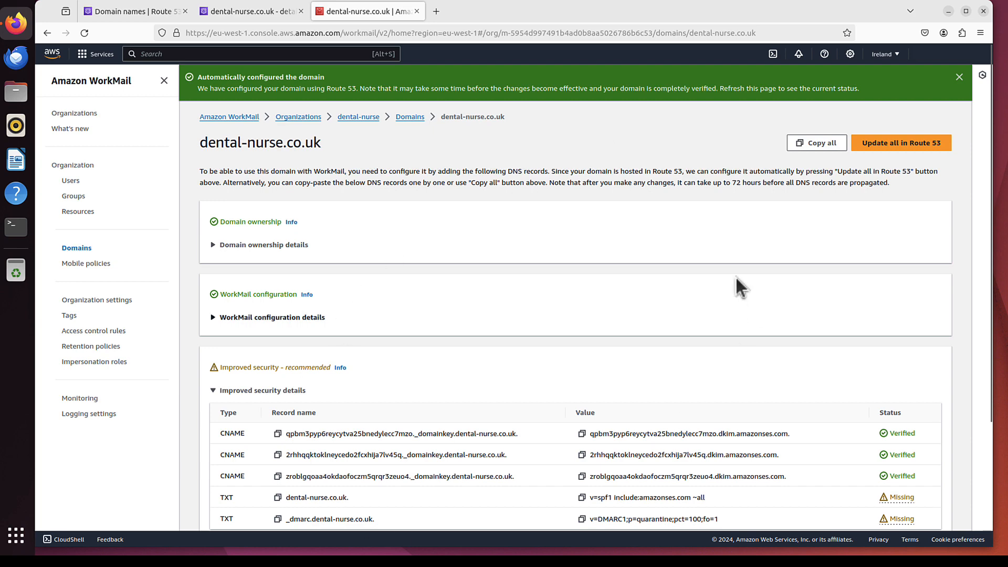
{"action": "mouse_move", "coordinate": [475, 358]}
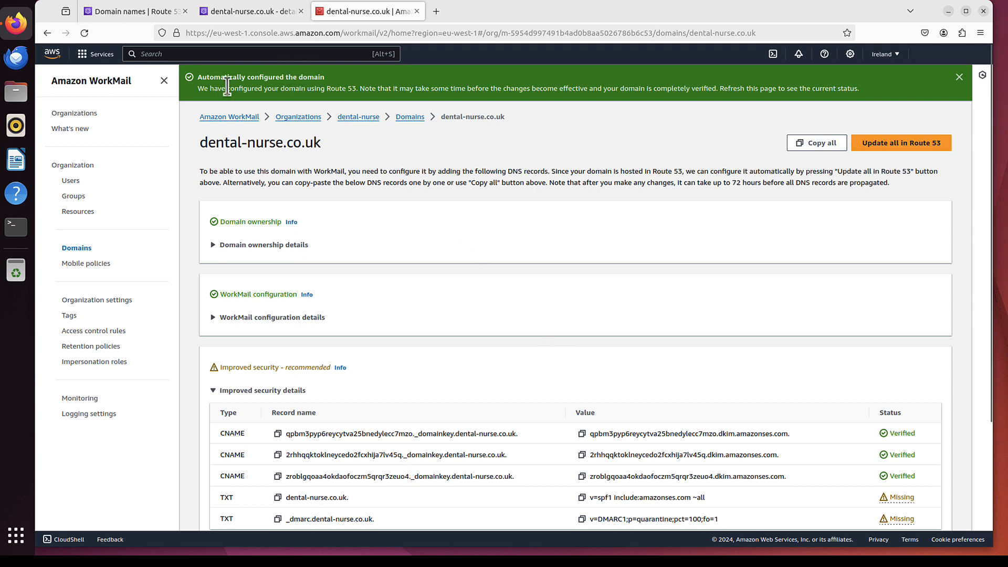
{"action": "mouse_move", "coordinate": [351, 109]}
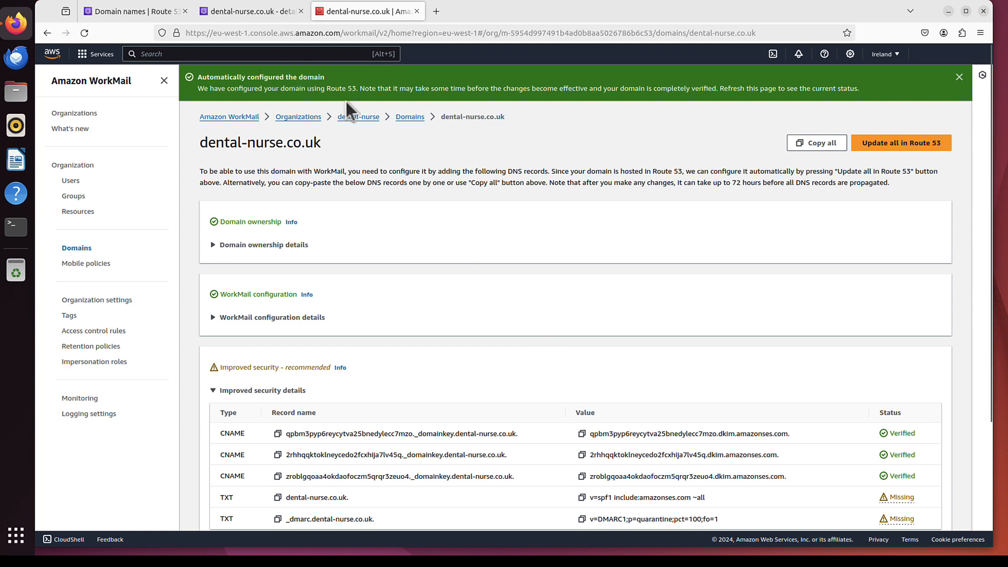
{"action": "mouse_move", "coordinate": [251, 11]}
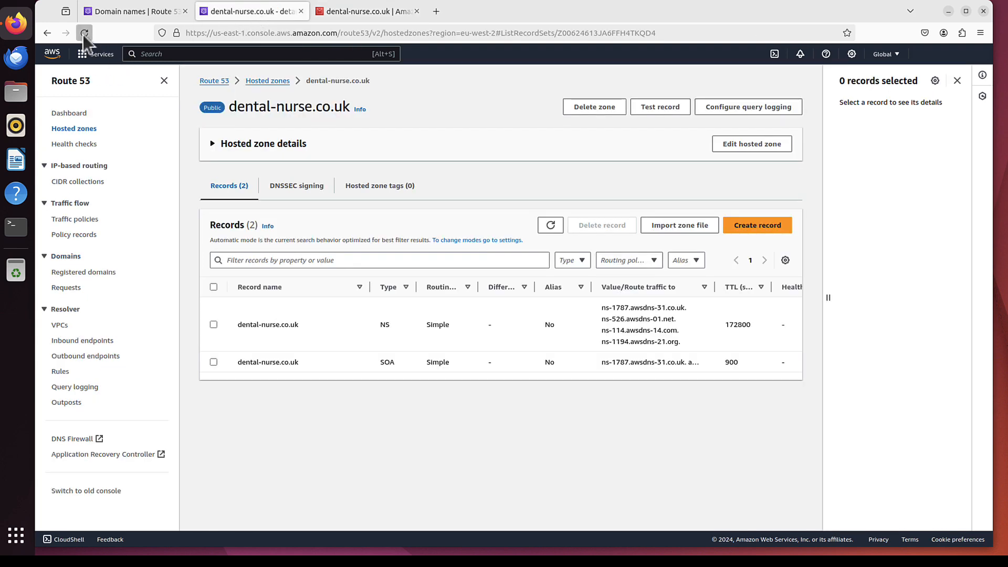
Step: Reload the hosted zone to show its 10 records with new MX, TXT and CNAME entries
{"action": "left_click", "coordinate": [84, 33]}
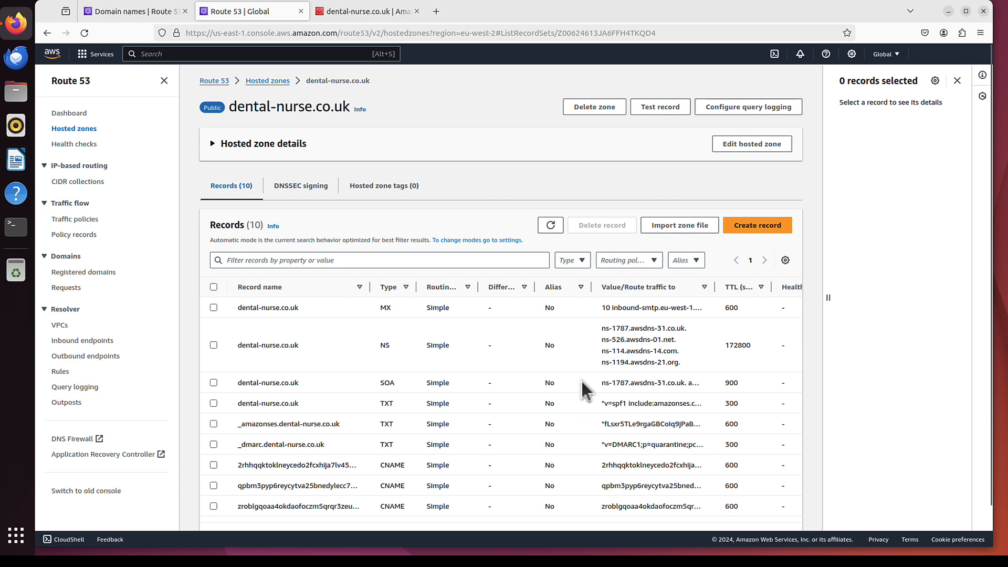
{"action": "mouse_move", "coordinate": [495, 411]}
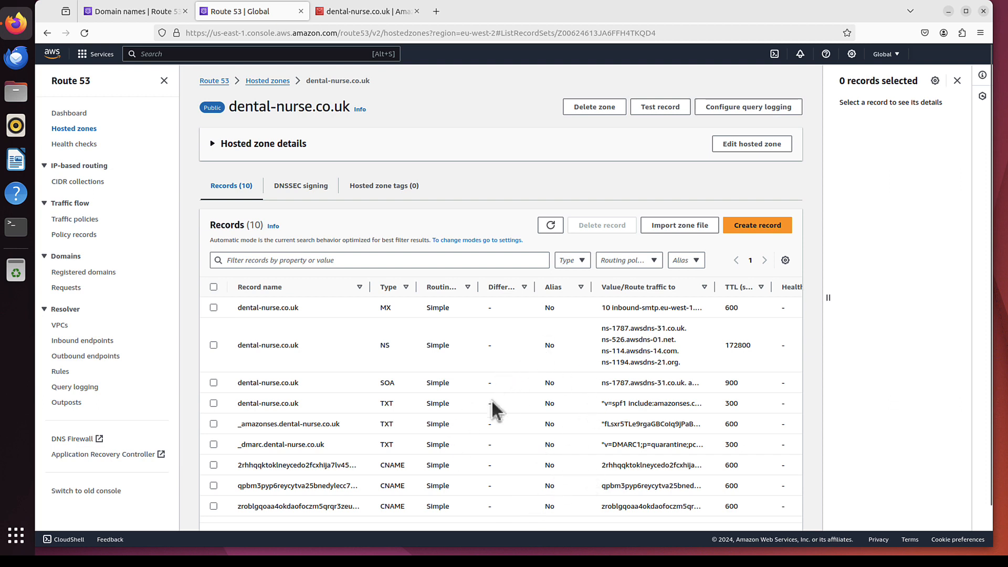
{"action": "mouse_move", "coordinate": [326, 108]}
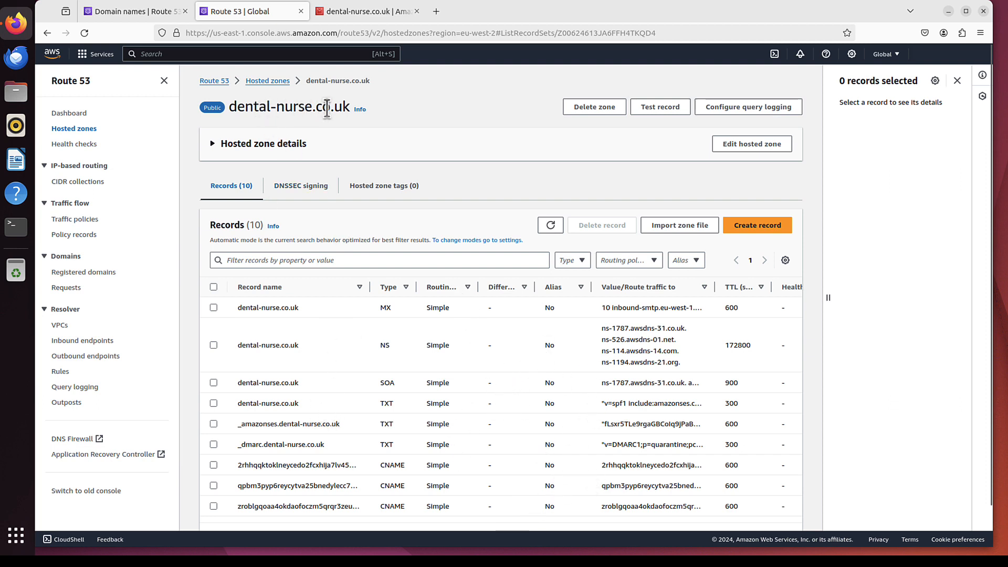
{"action": "mouse_move", "coordinate": [348, 453]}
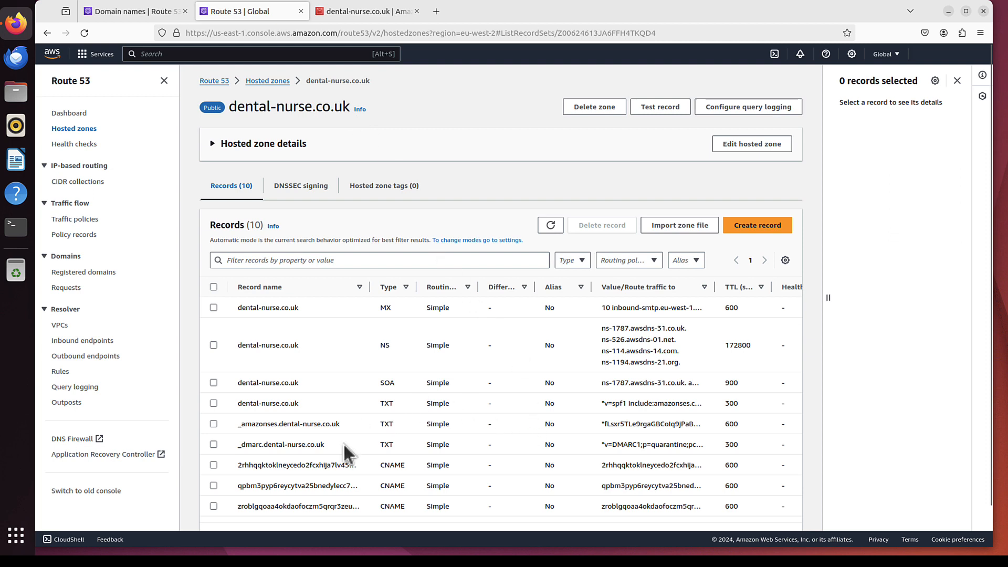
{"action": "mouse_move", "coordinate": [363, 465]}
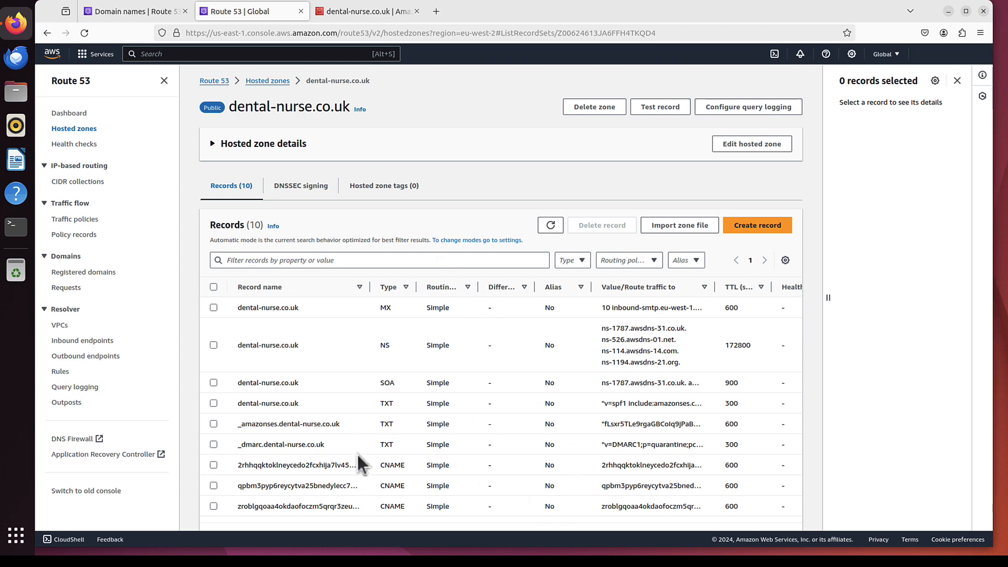
{"action": "mouse_move", "coordinate": [481, 488]}
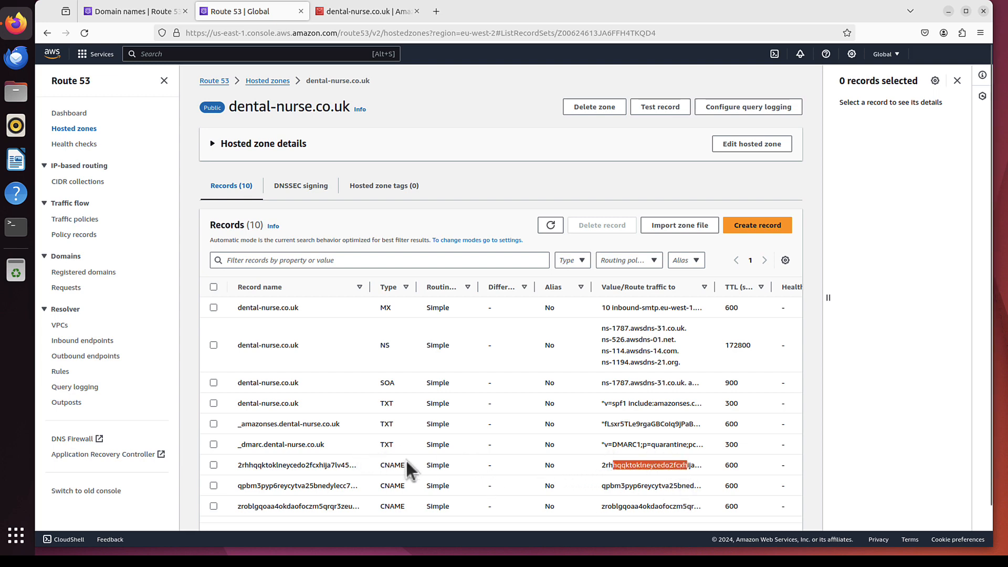
Step: Return to the WorkMail tab and open the dental-nurse organization's Users list
{"action": "left_click", "coordinate": [363, 11]}
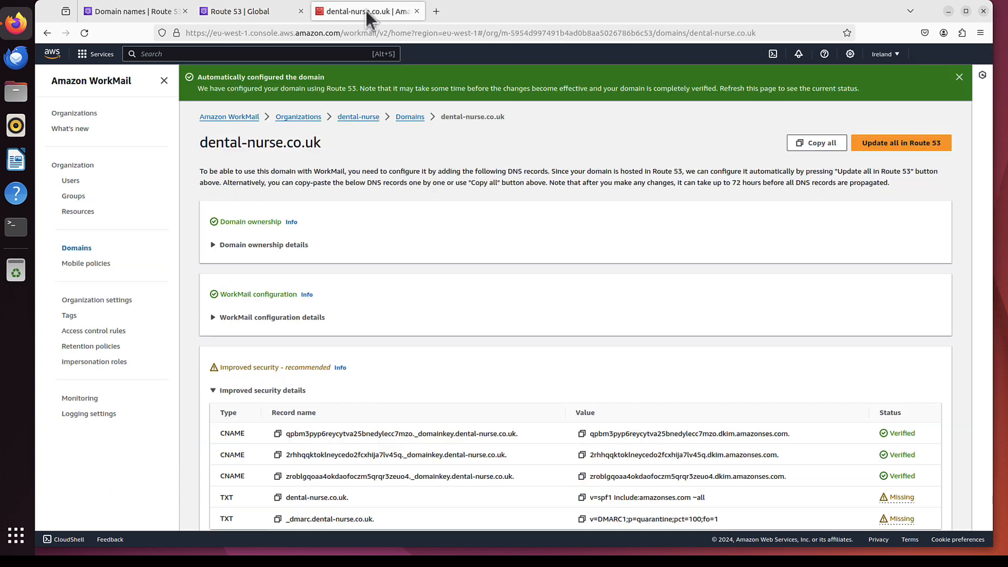
{"action": "mouse_move", "coordinate": [391, 242]}
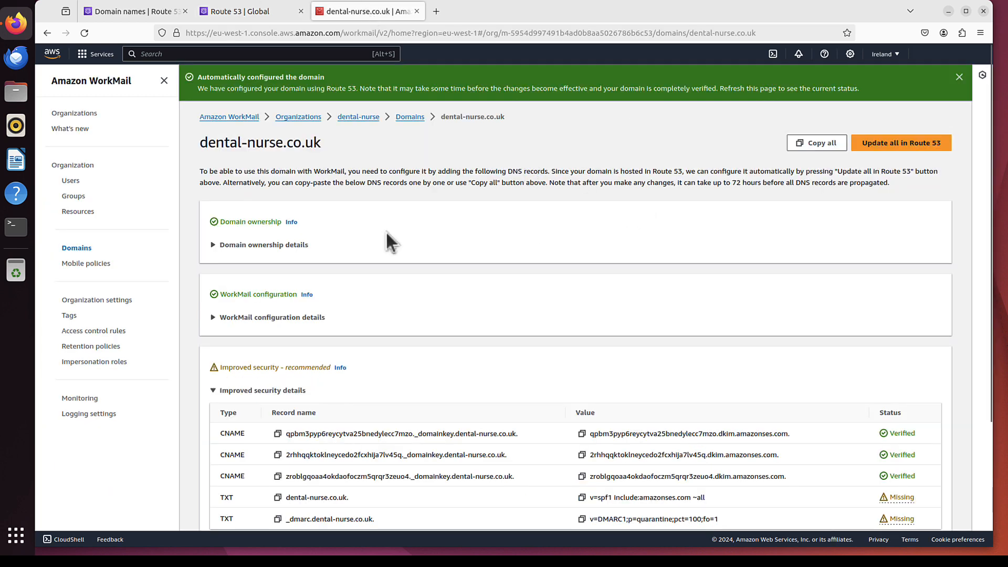
{"action": "left_click", "coordinate": [71, 181]}
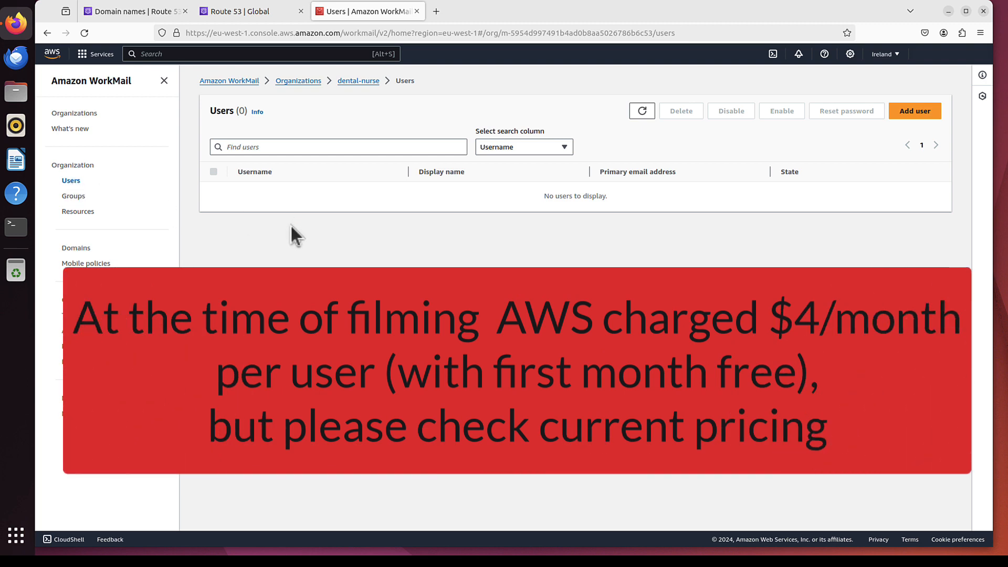
{"action": "mouse_move", "coordinate": [915, 111]}
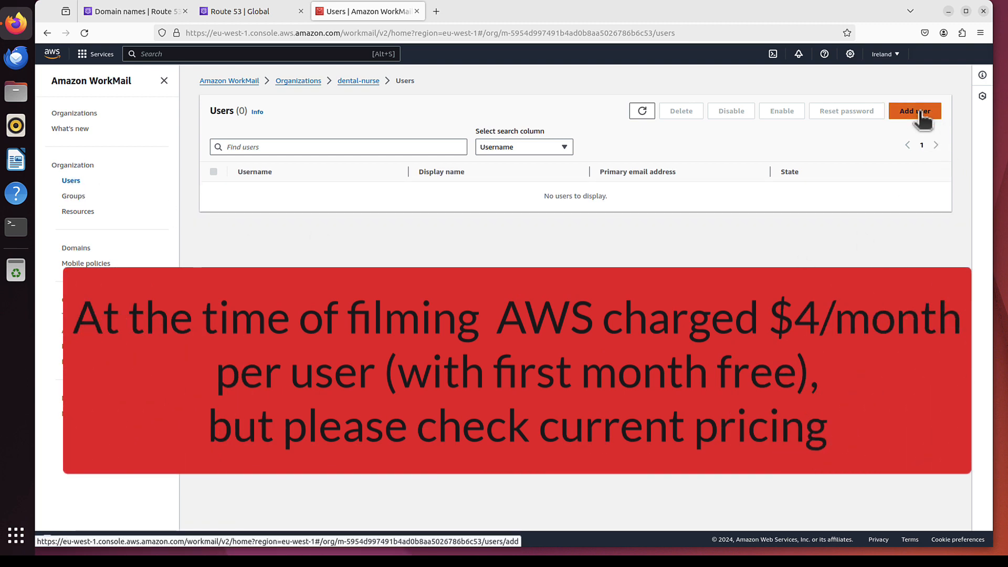
Step: Start adding a user with username marekuser
{"action": "left_click", "coordinate": [915, 111]}
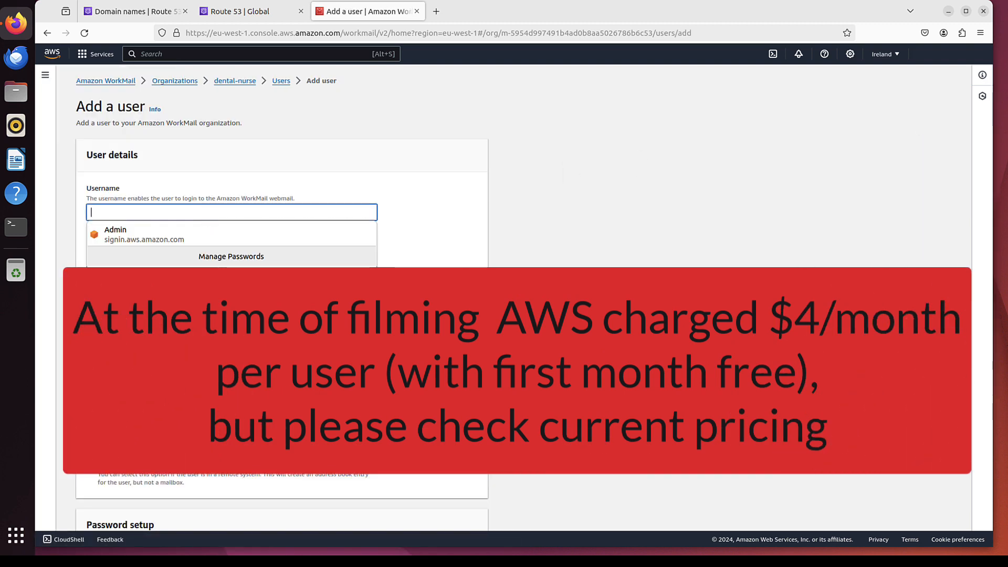
{"action": "type", "text": "marek"}
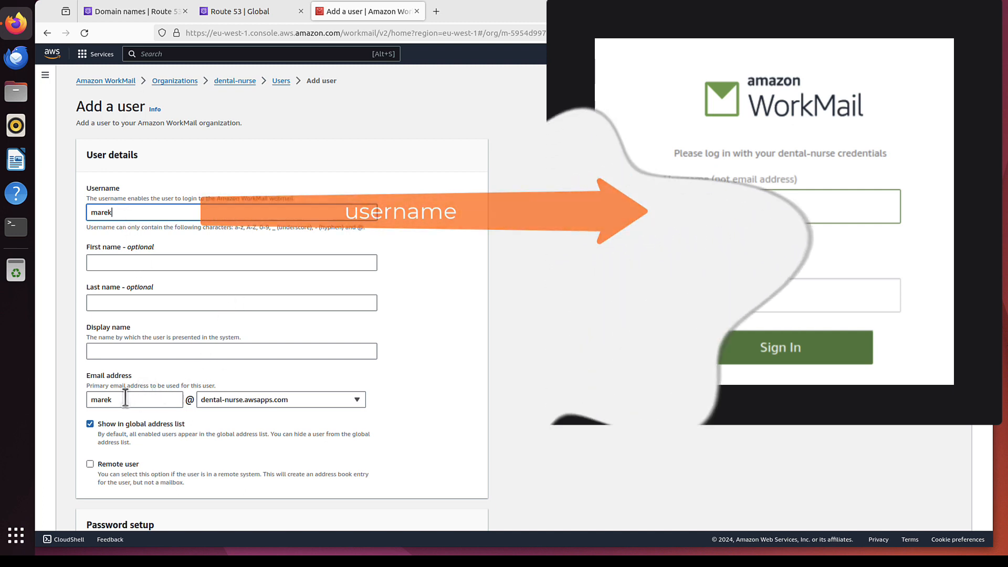
{"action": "left_click", "coordinate": [160, 212]}
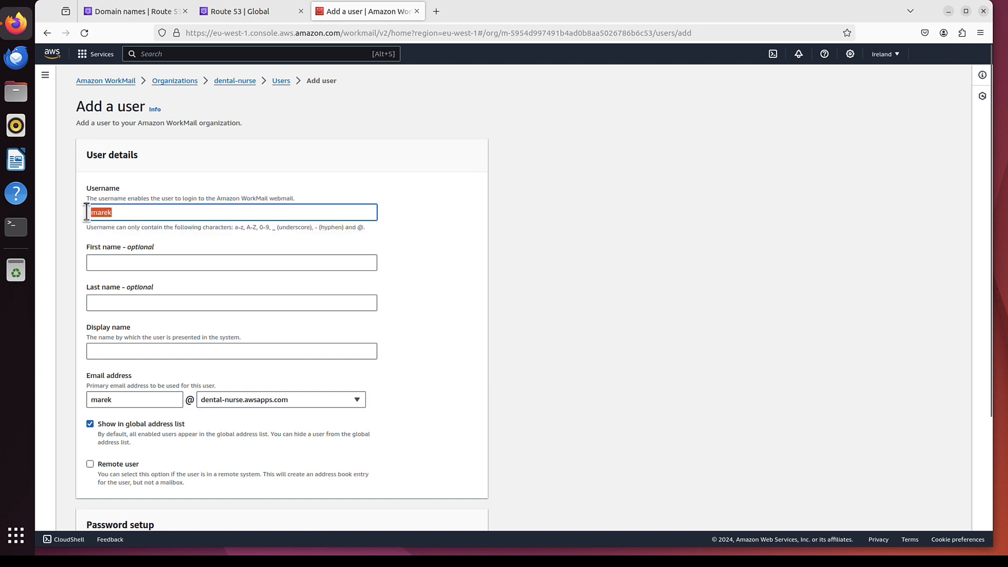
{"action": "scroll", "scroll_direction": "down", "scroll_amount": 3}
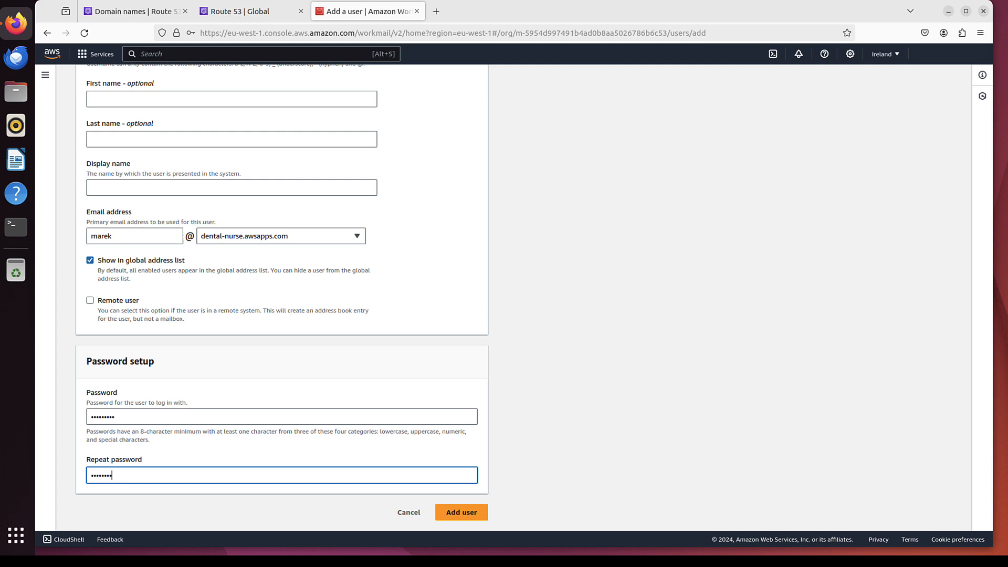
{"action": "scroll", "scroll_direction": "up", "scroll_amount": 3}
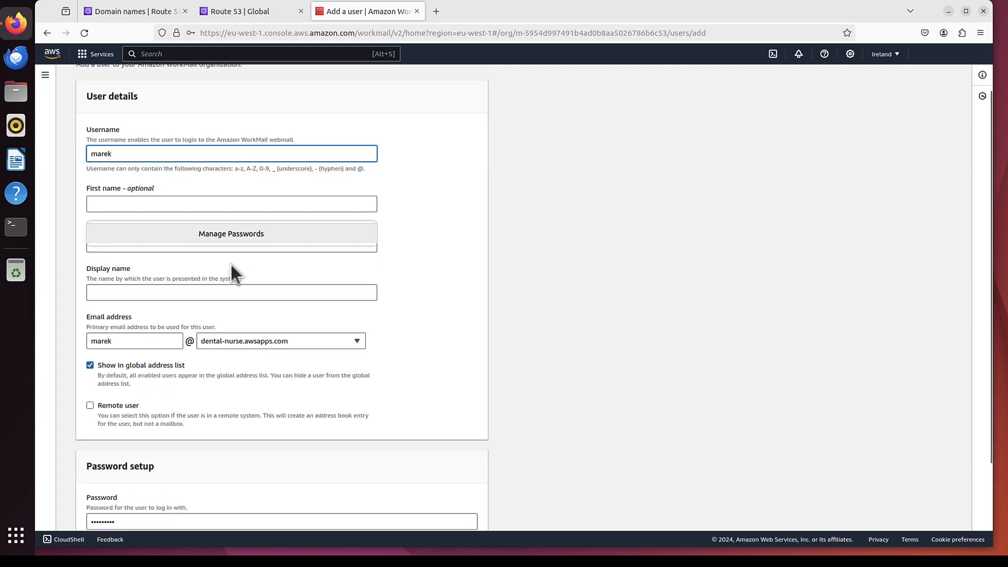
{"action": "scroll", "scroll_direction": "up", "scroll_amount": 3}
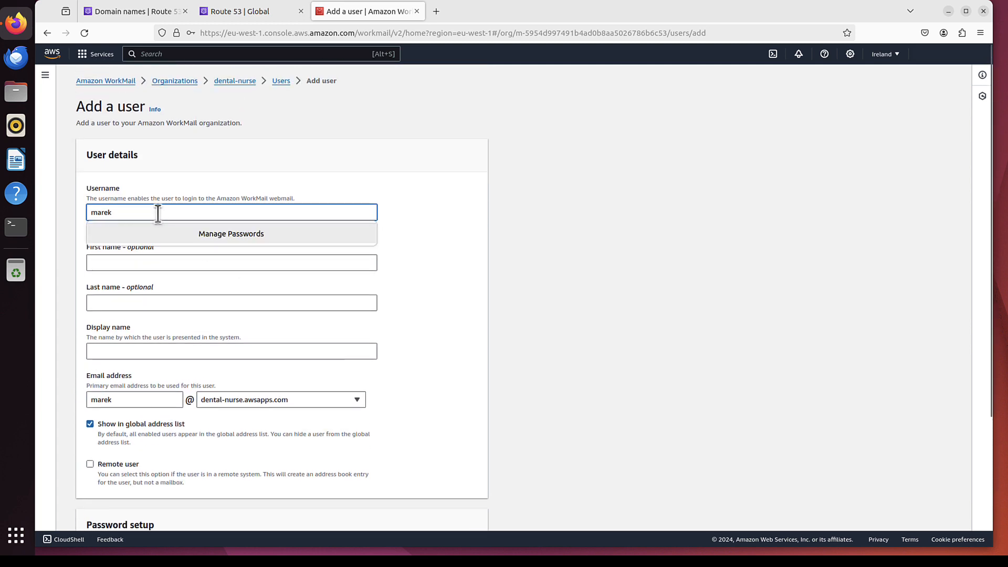
{"action": "type", "text": "user"}
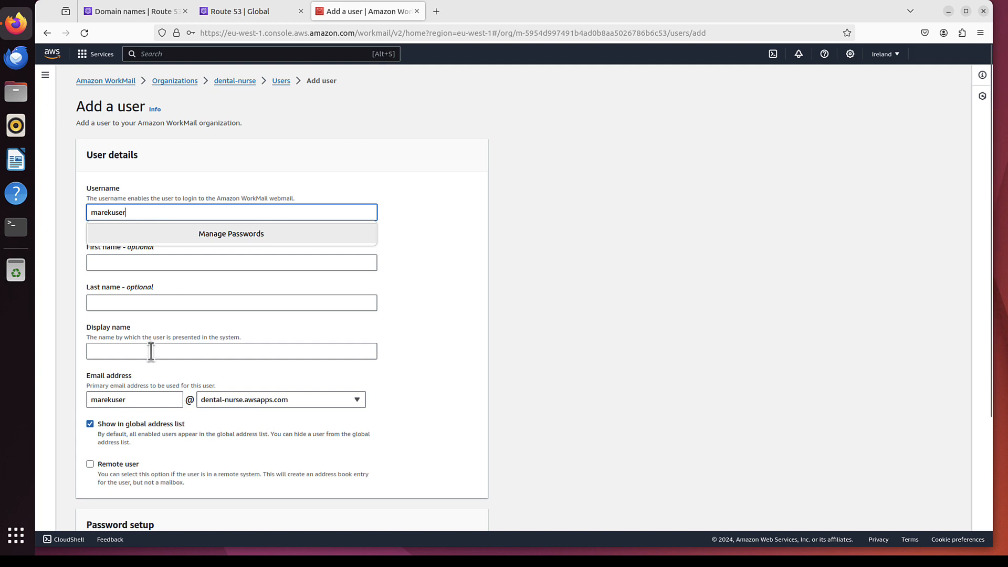
Step: Trim the email prefix to marek and set display name Marek
{"action": "left_click", "coordinate": [133, 399]}
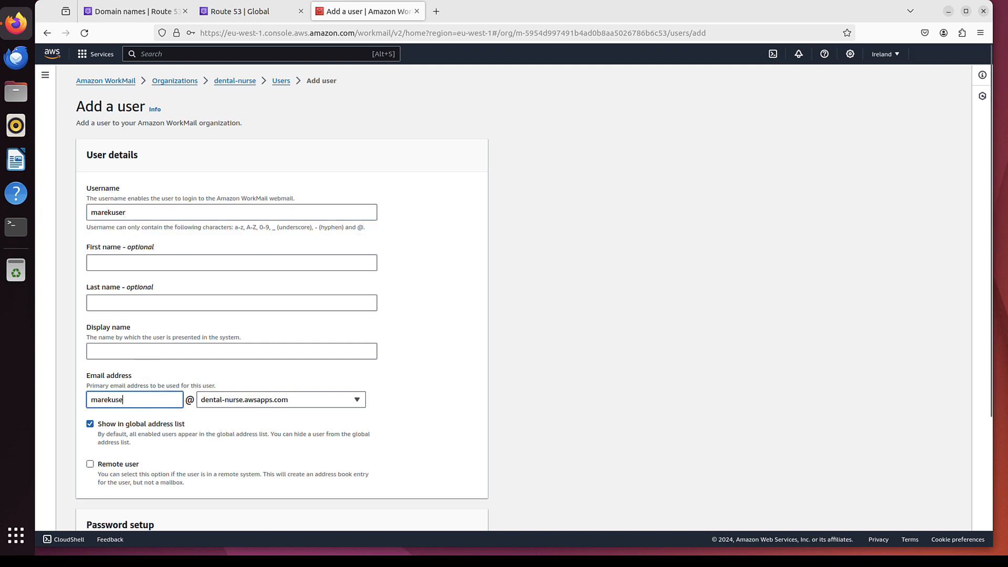
{"action": "key", "text": "BackSpace"}
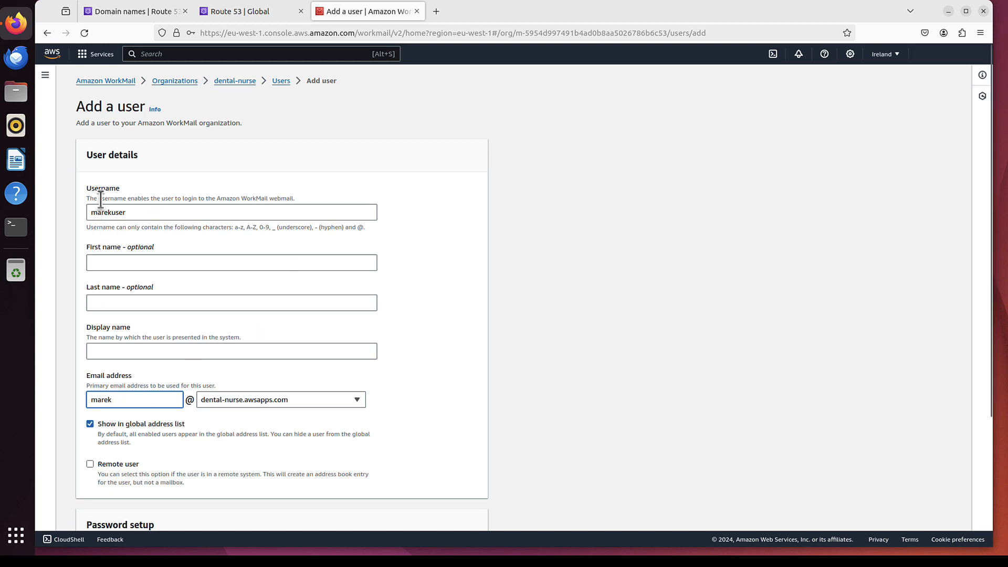
{"action": "left_click", "coordinate": [118, 399]}
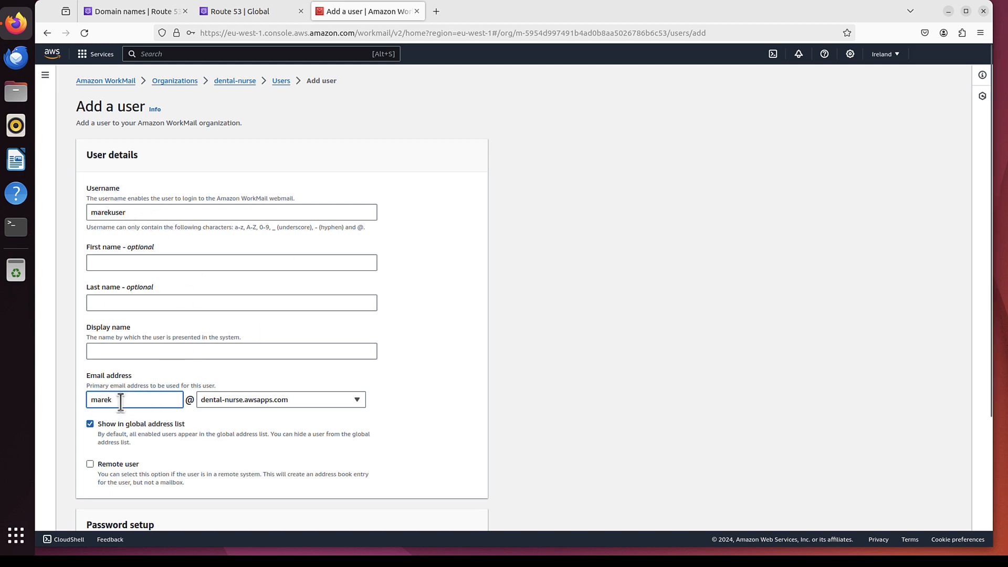
{"action": "left_click", "coordinate": [231, 351]}
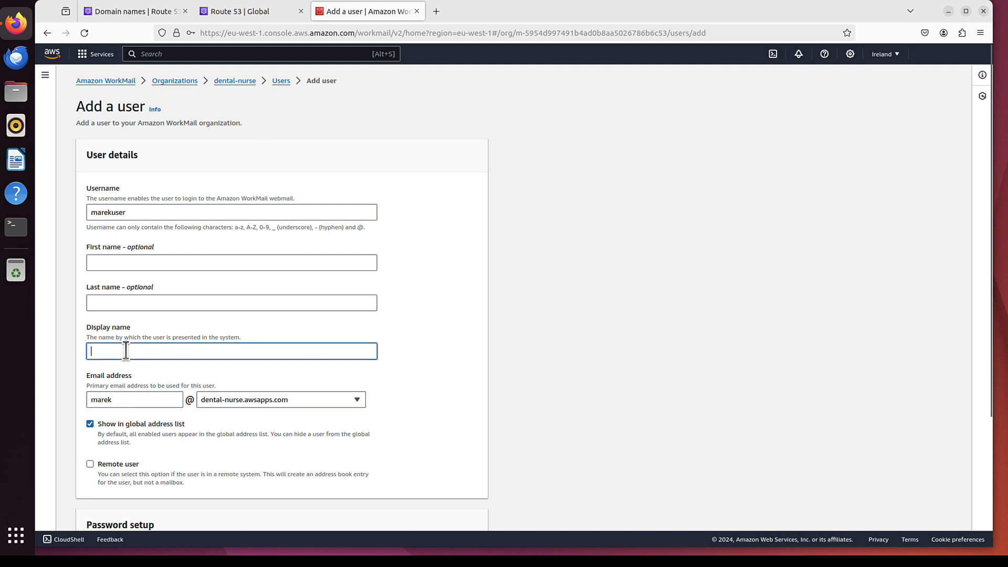
{"action": "type", "text": "Marek"}
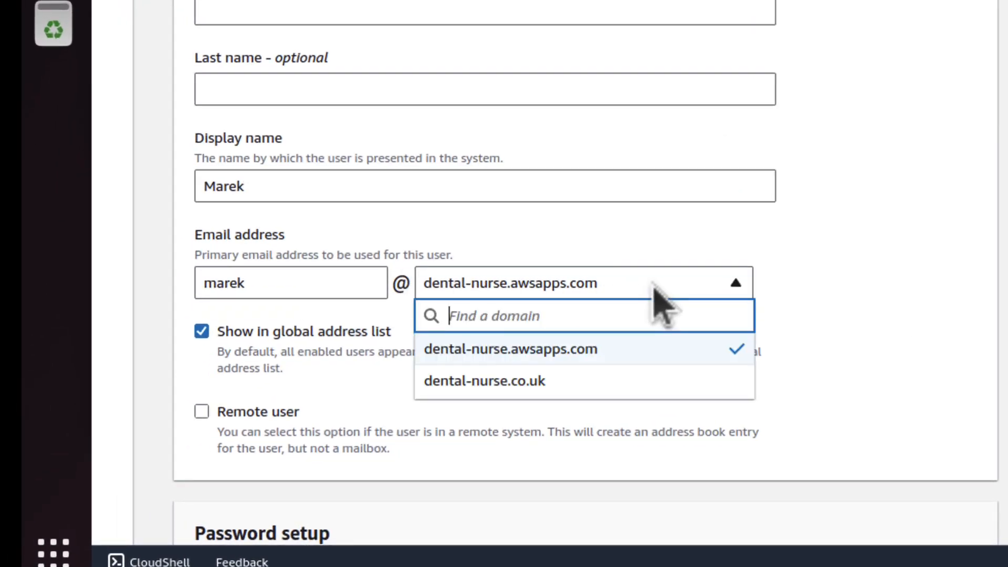
{"action": "mouse_move", "coordinate": [560, 367]}
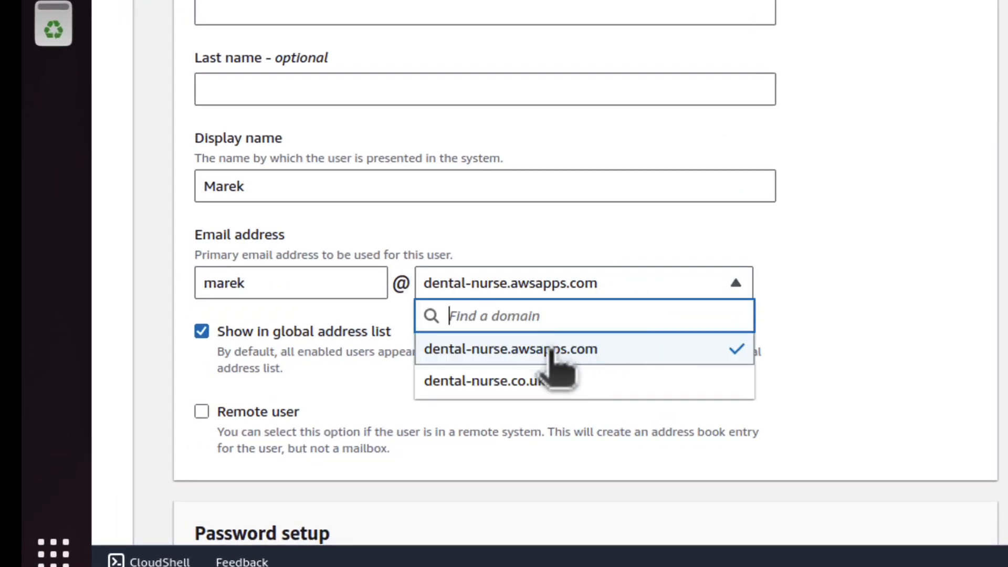
{"action": "mouse_move", "coordinate": [566, 380]}
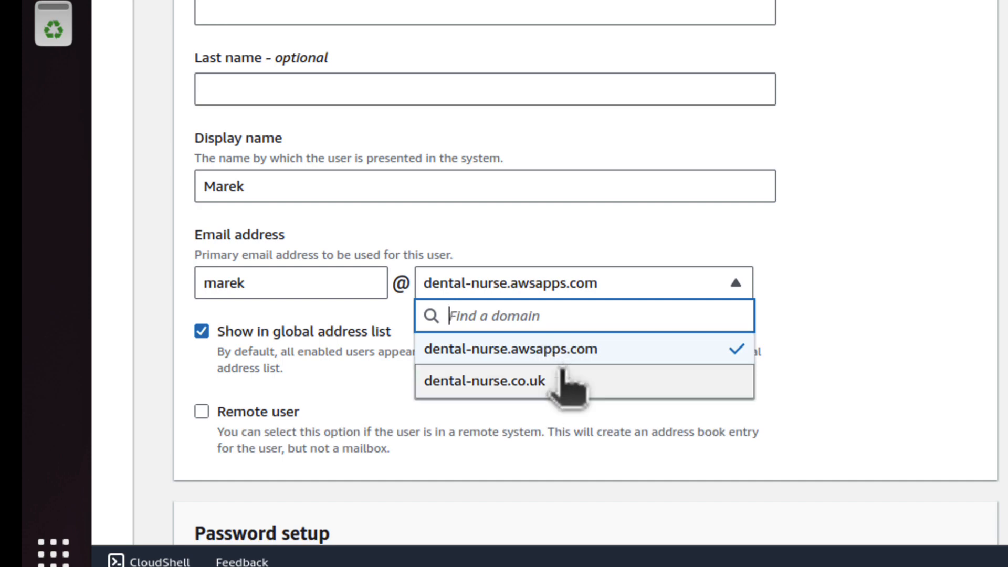
{"action": "mouse_move", "coordinate": [509, 399]}
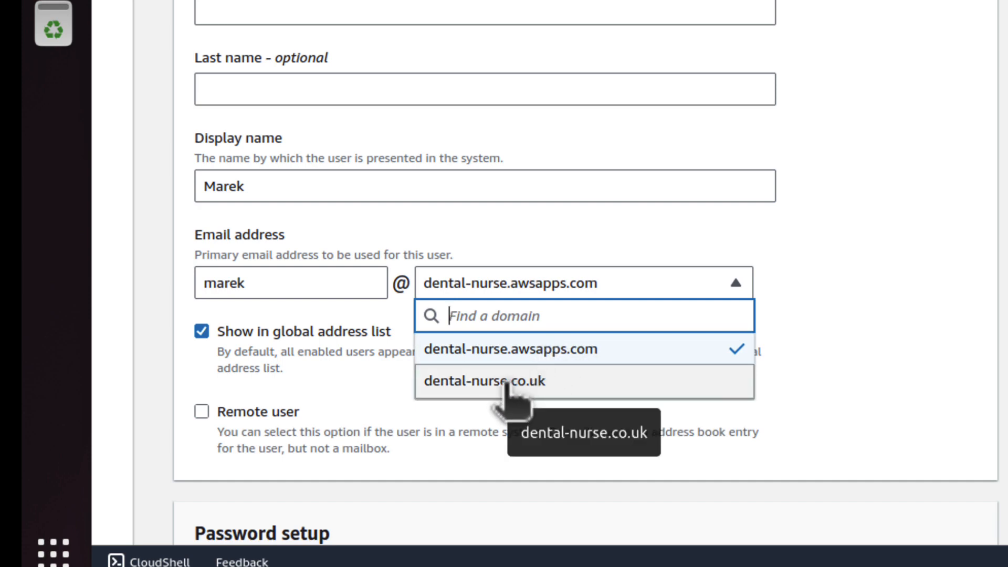
{"action": "left_click", "coordinate": [486, 381]}
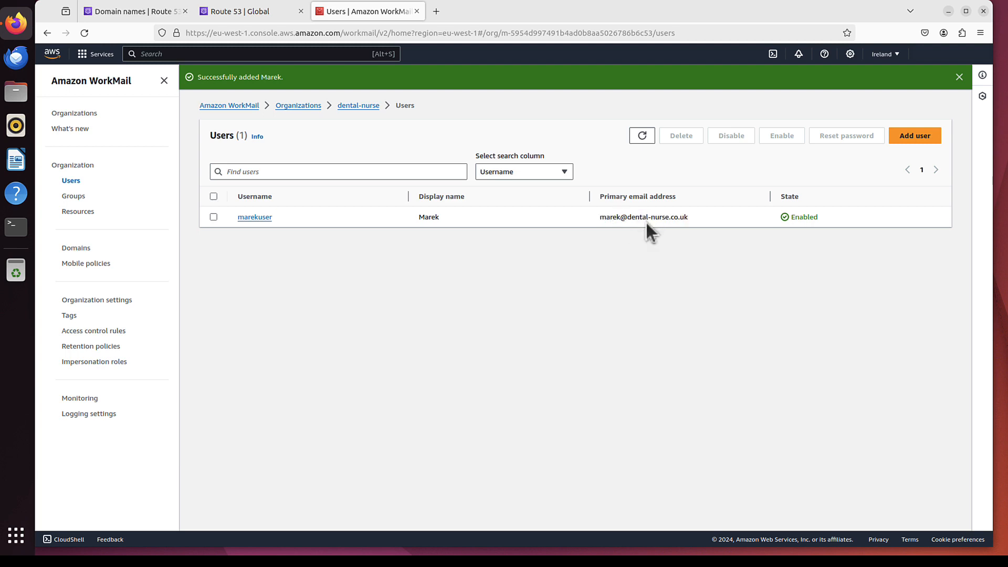
Step: Return to the Organizations list and reopen the dental-nurse organization's details page
{"action": "left_click", "coordinate": [959, 77]}
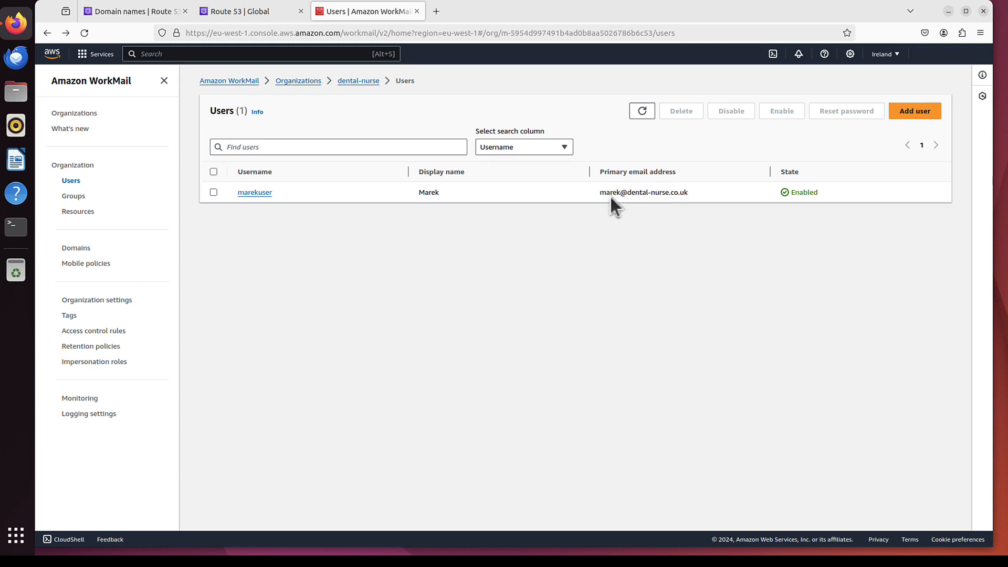
{"action": "mouse_move", "coordinate": [395, 22]}
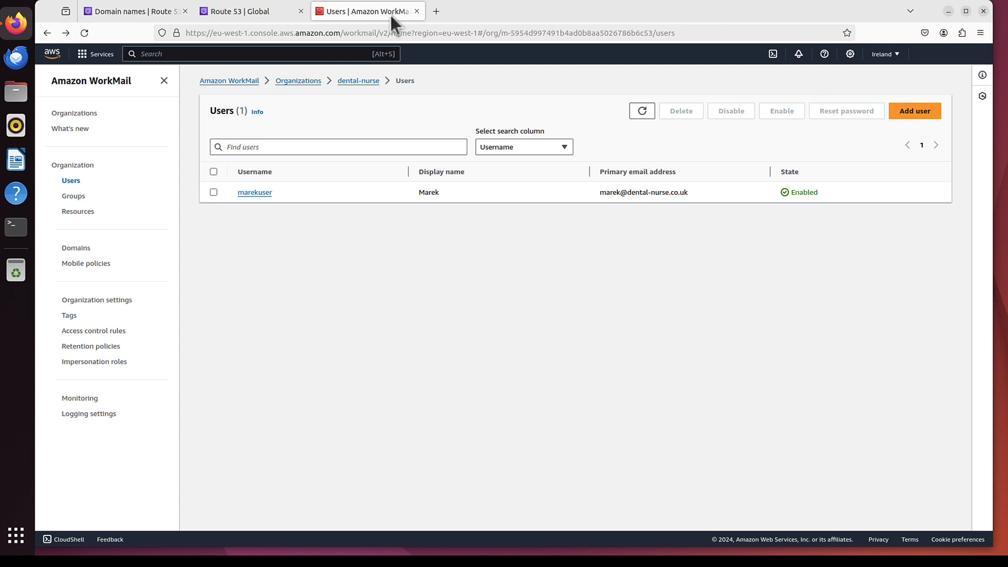
{"action": "left_click", "coordinate": [297, 81]}
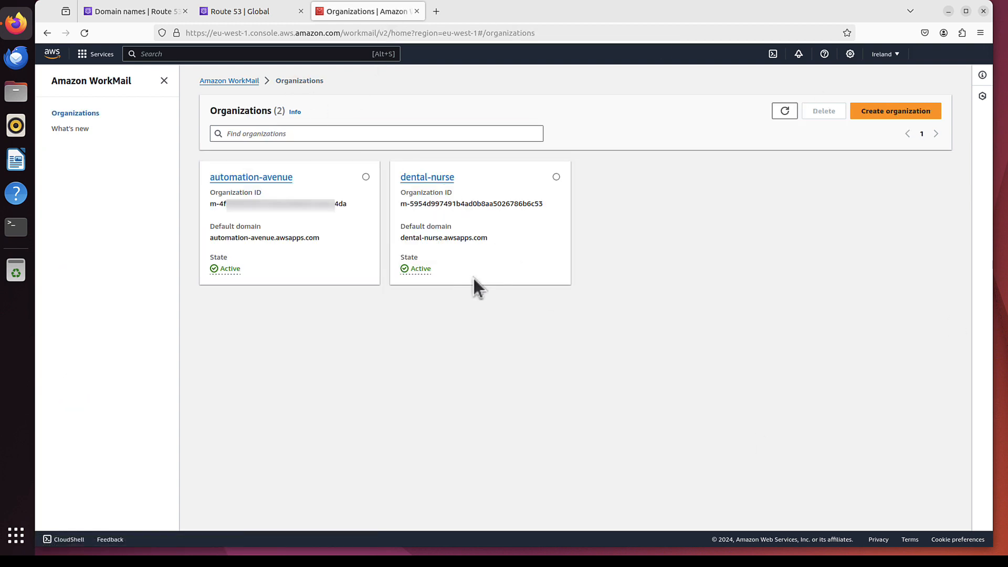
{"action": "left_click", "coordinate": [428, 176]}
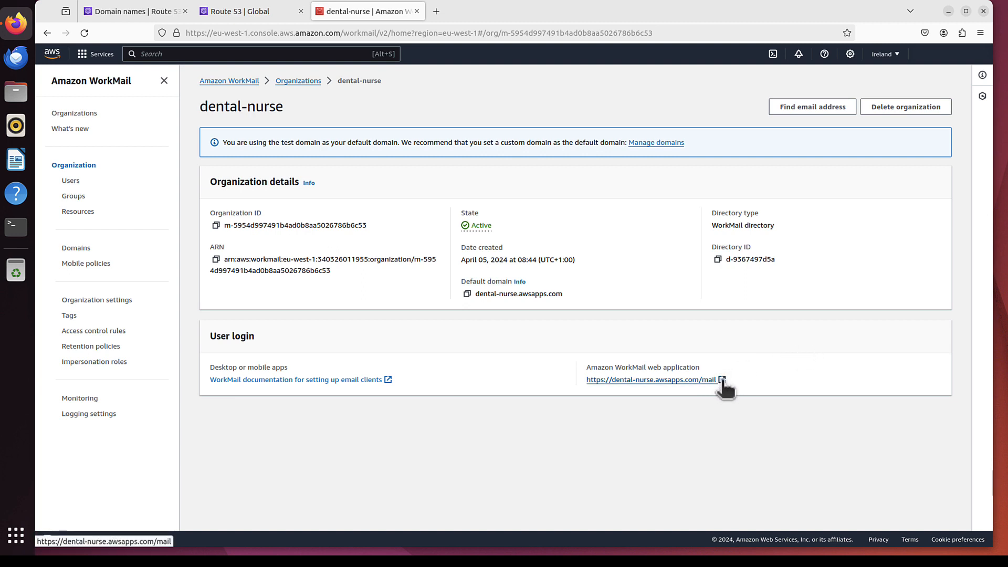
Step: Sign in to the dental-nurse WorkMail web app as the new user Marek, declining to save the password
{"action": "left_click", "coordinate": [652, 380]}
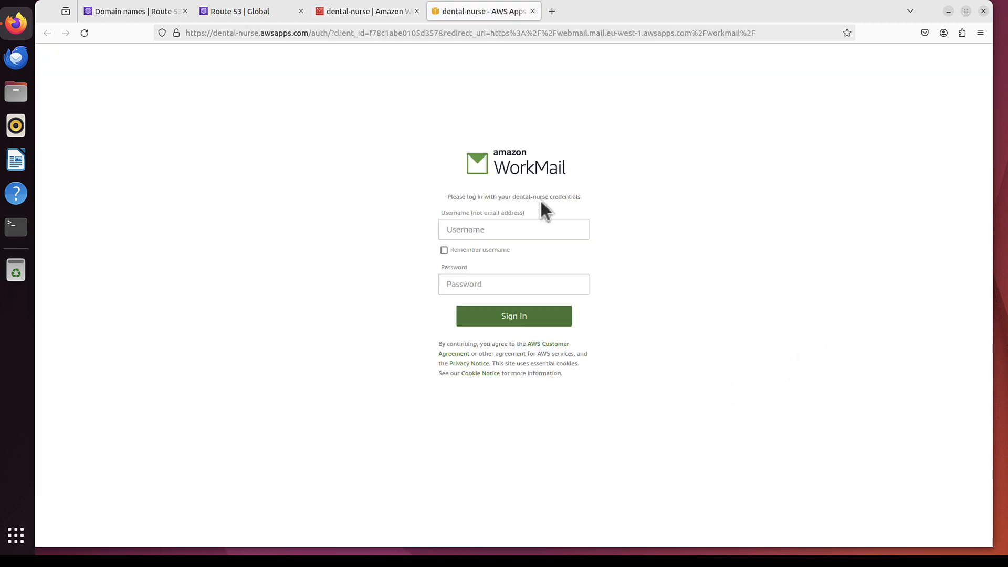
{"action": "type", "text": "marekuser"}
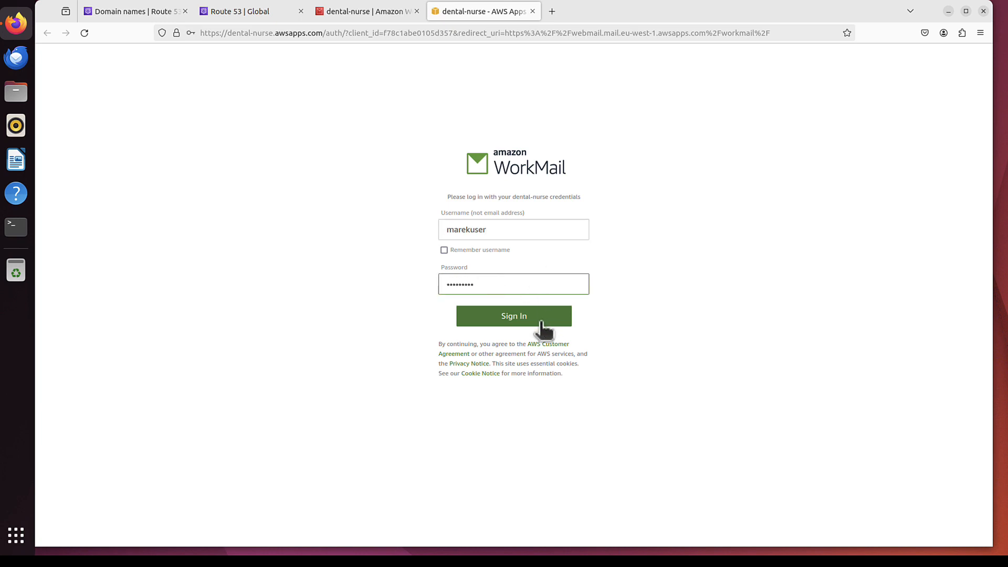
{"action": "left_click", "coordinate": [514, 316]}
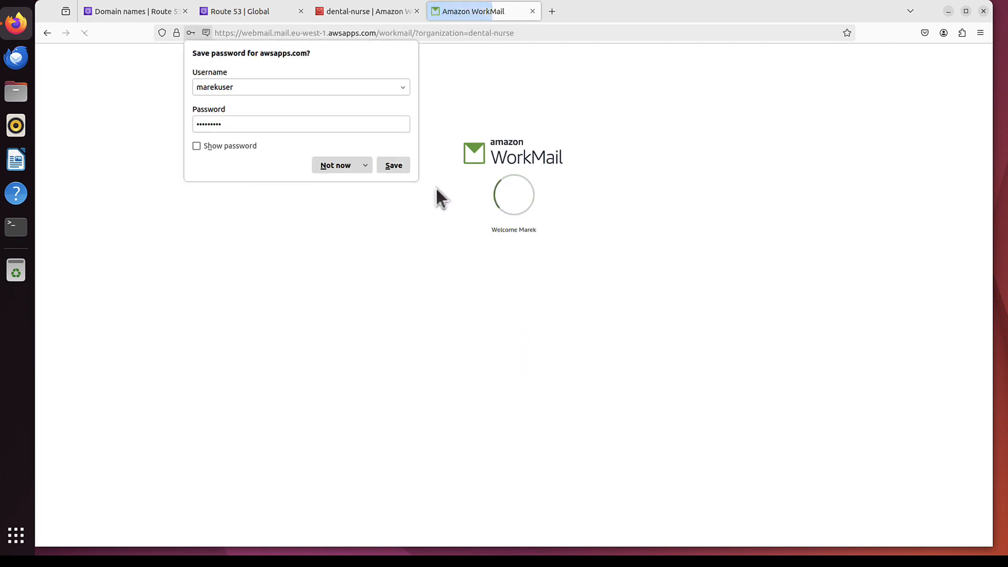
{"action": "left_click", "coordinate": [335, 164]}
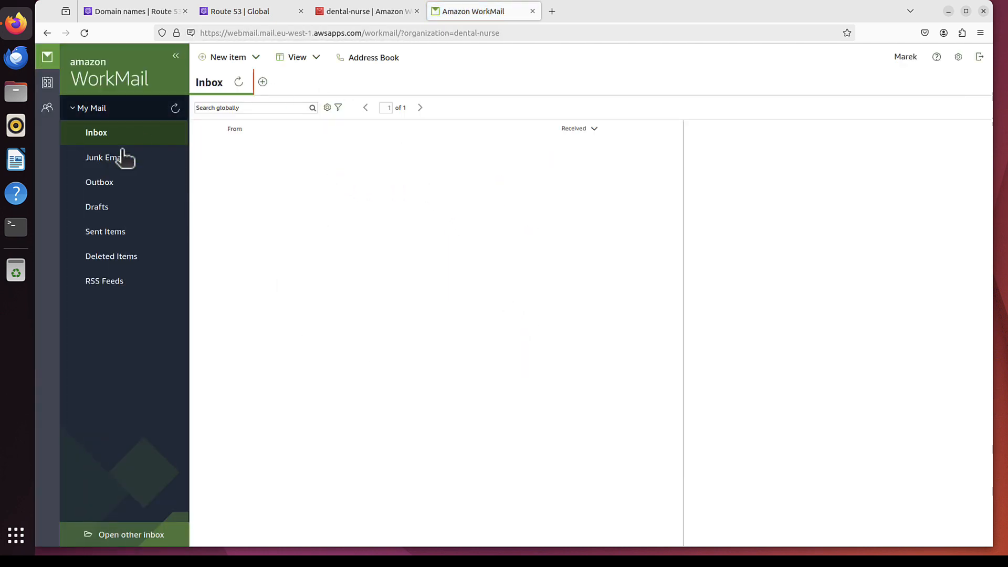
{"action": "mouse_move", "coordinate": [909, 68]}
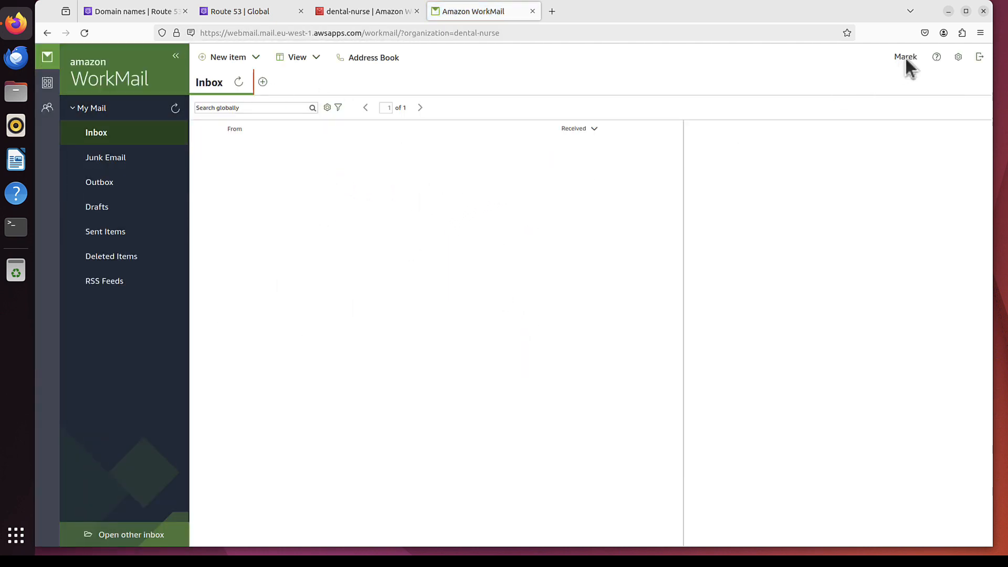
{"action": "left_click", "coordinate": [906, 56]}
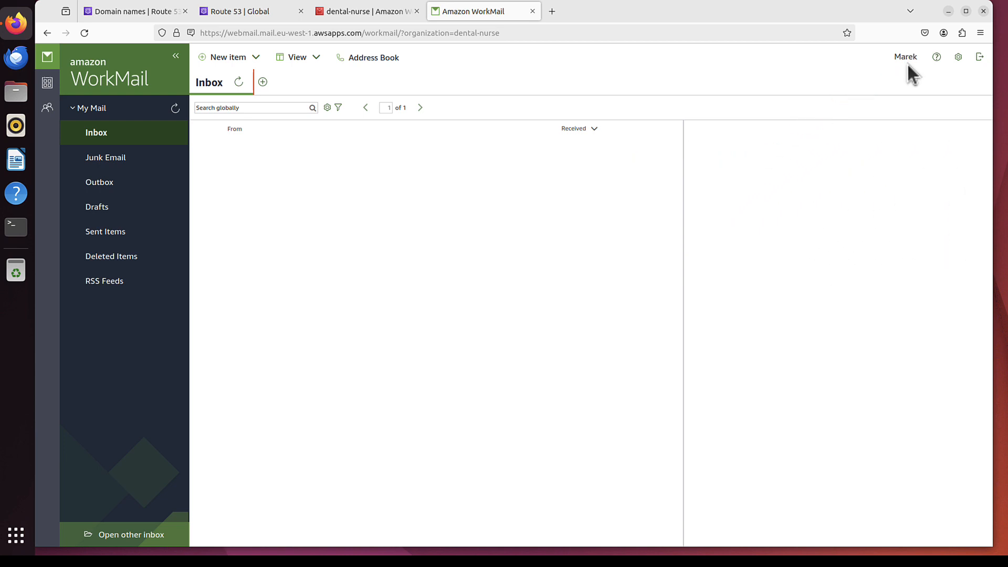
{"action": "mouse_move", "coordinate": [907, 67]}
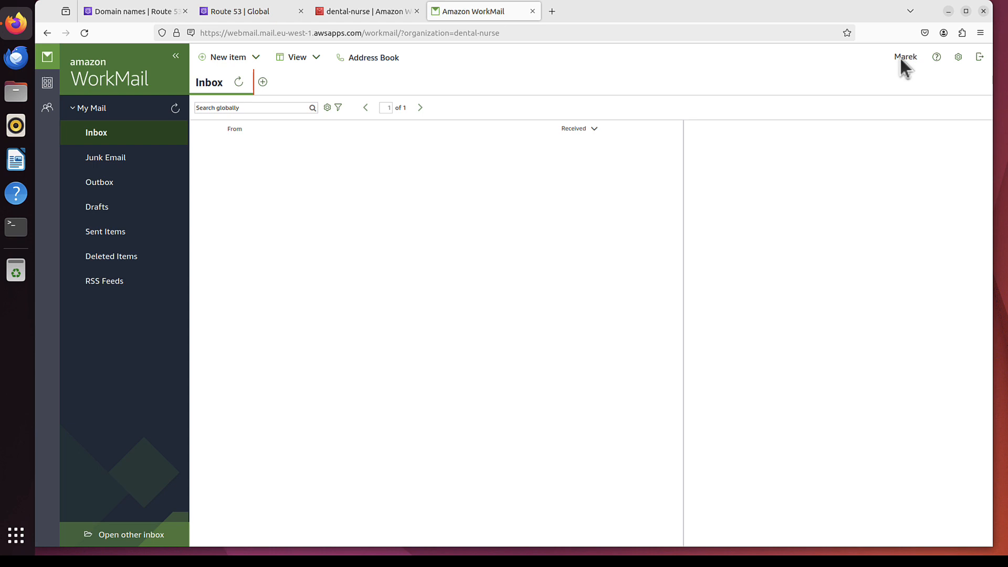
{"action": "mouse_move", "coordinate": [278, 199]}
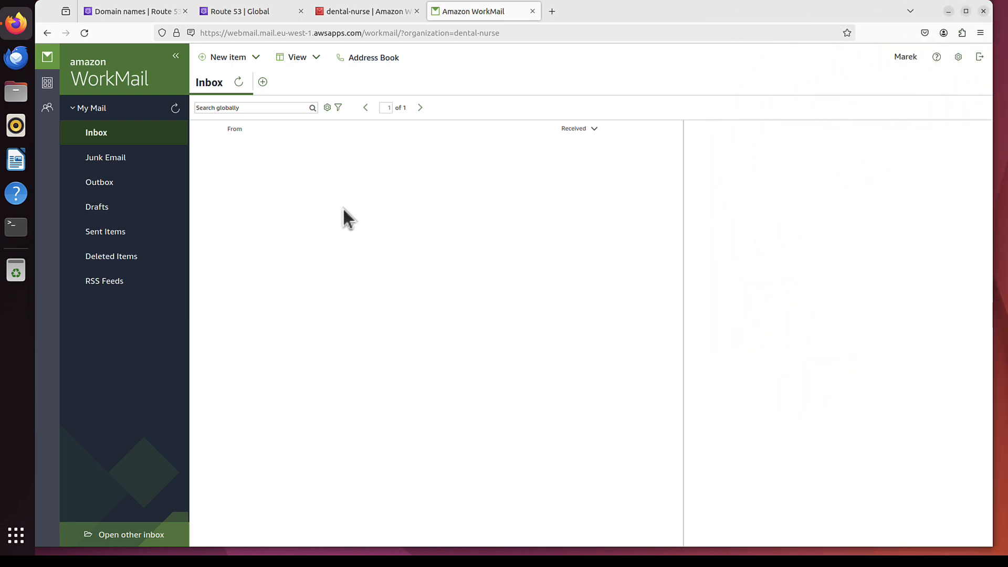
Step: Refresh My Mail, read the arrived 'First email' message, and begin a reply to it
{"action": "left_click", "coordinate": [175, 108]}
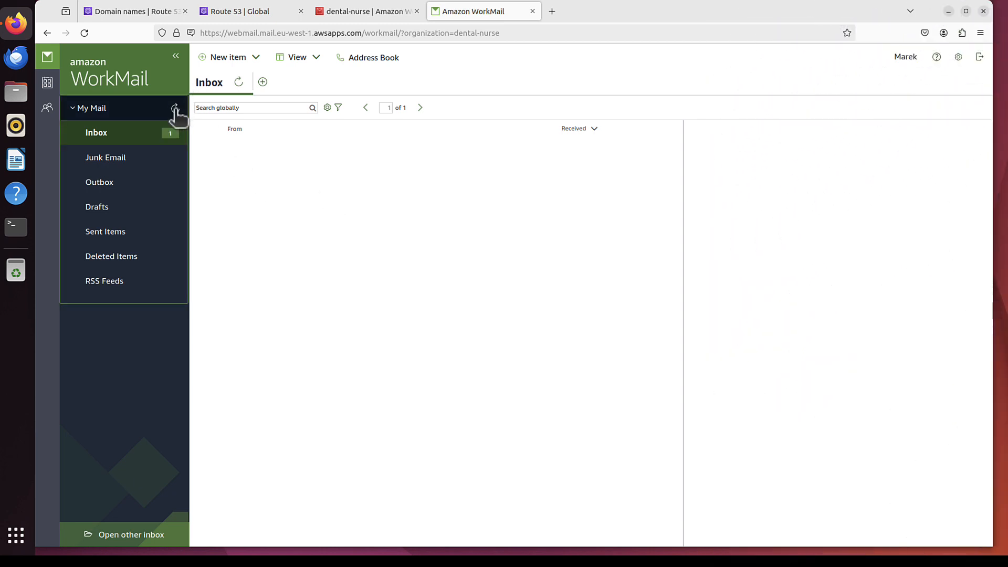
{"action": "left_click", "coordinate": [96, 132]}
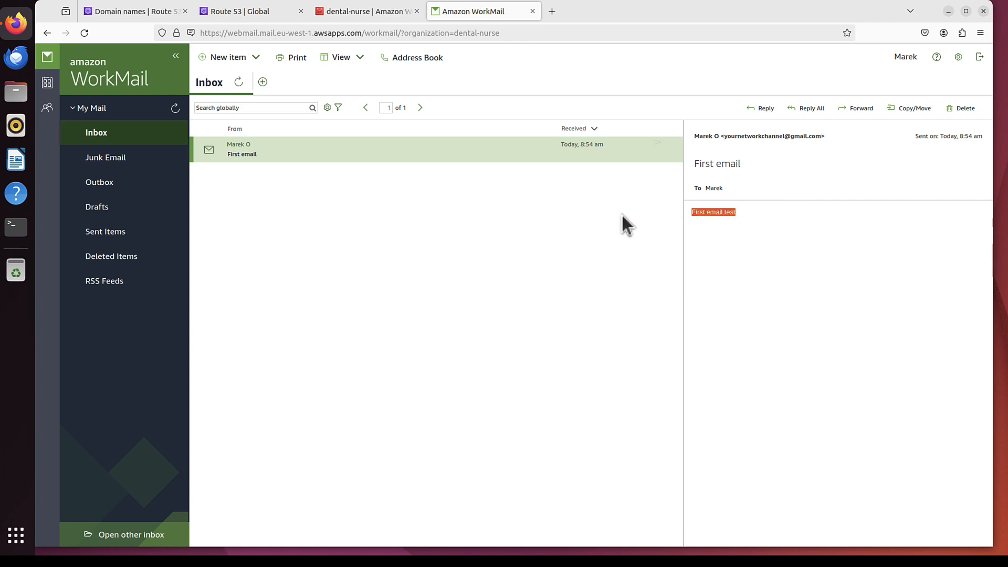
{"action": "mouse_move", "coordinate": [766, 108]}
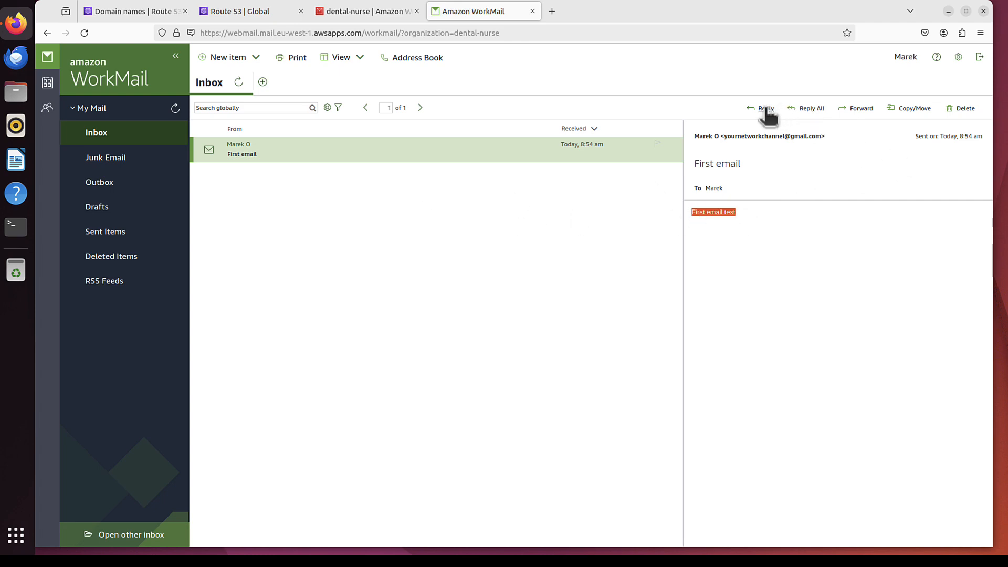
{"action": "left_click", "coordinate": [766, 107]}
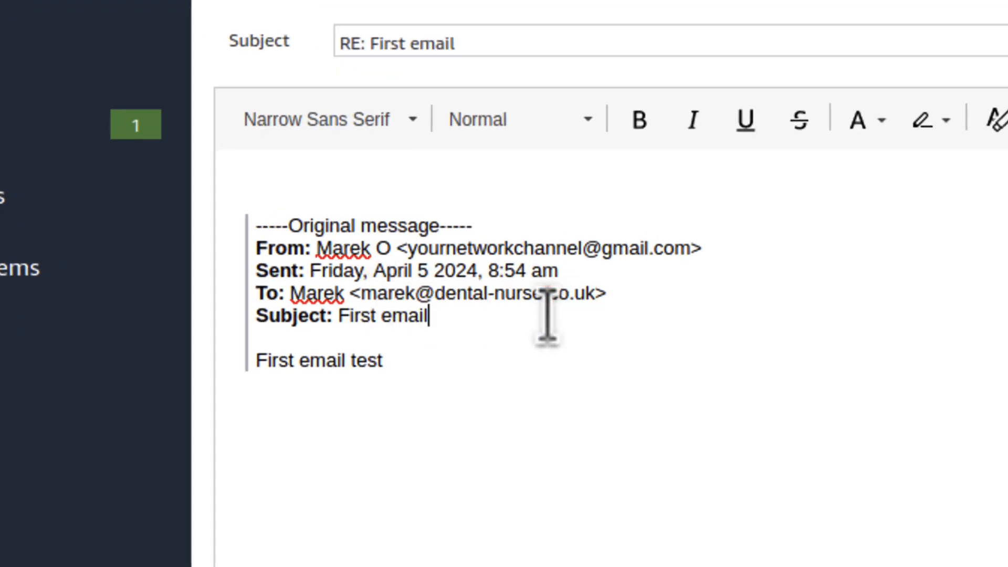
{"action": "double_click", "coordinate": [479, 293]}
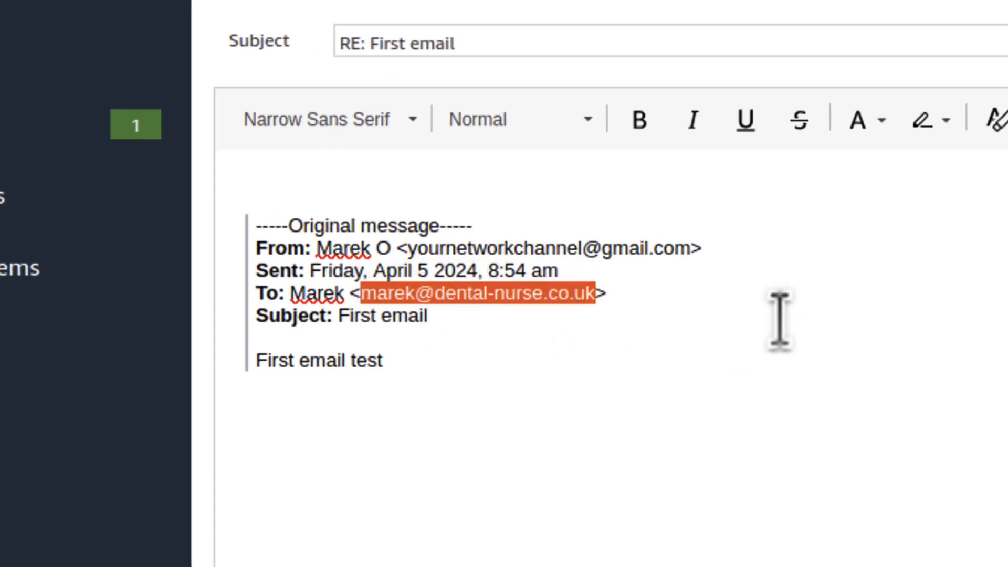